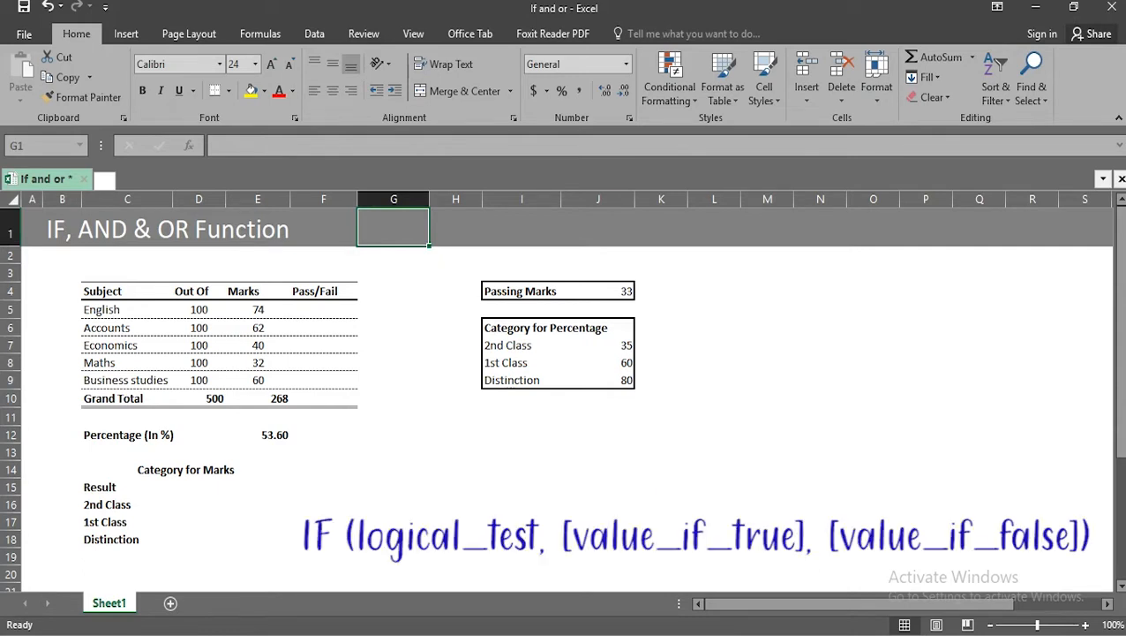
Step: Enter =IF(E5<$J$4,"Fail","Pass") in F5 so English shows Pass
left_click(393, 254)
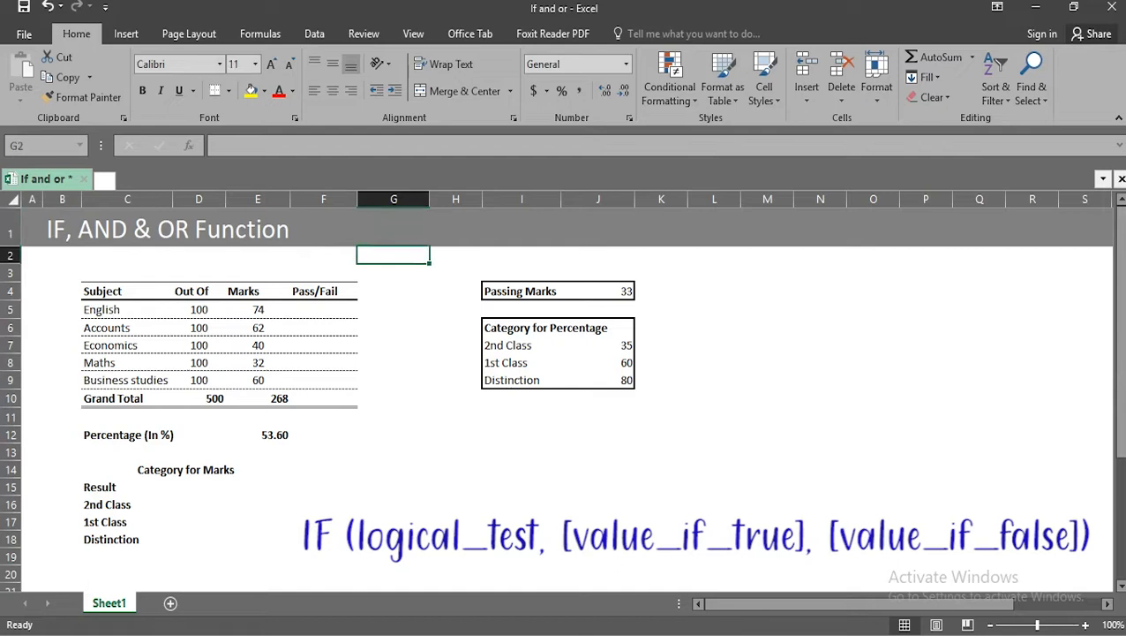
left_click(323, 309)
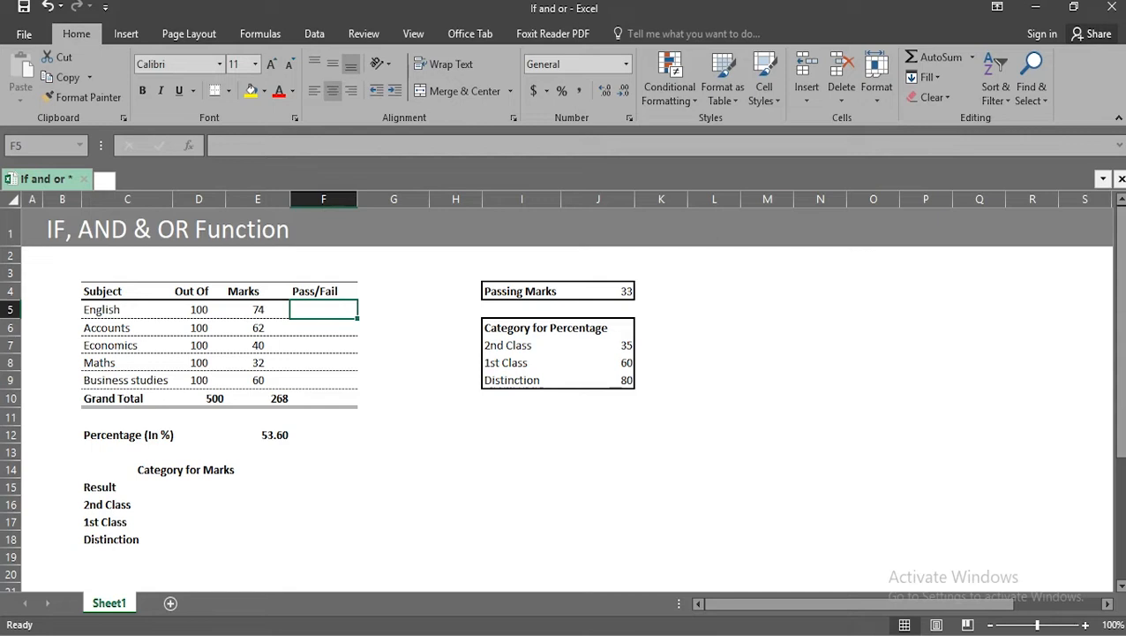
type("=if")
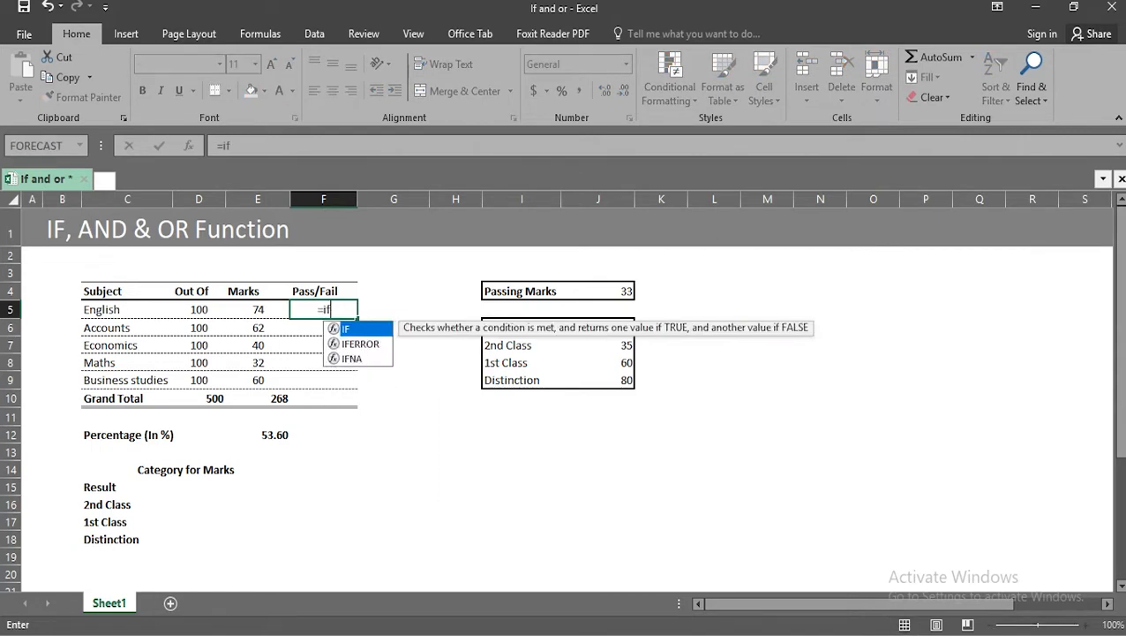
type("(")
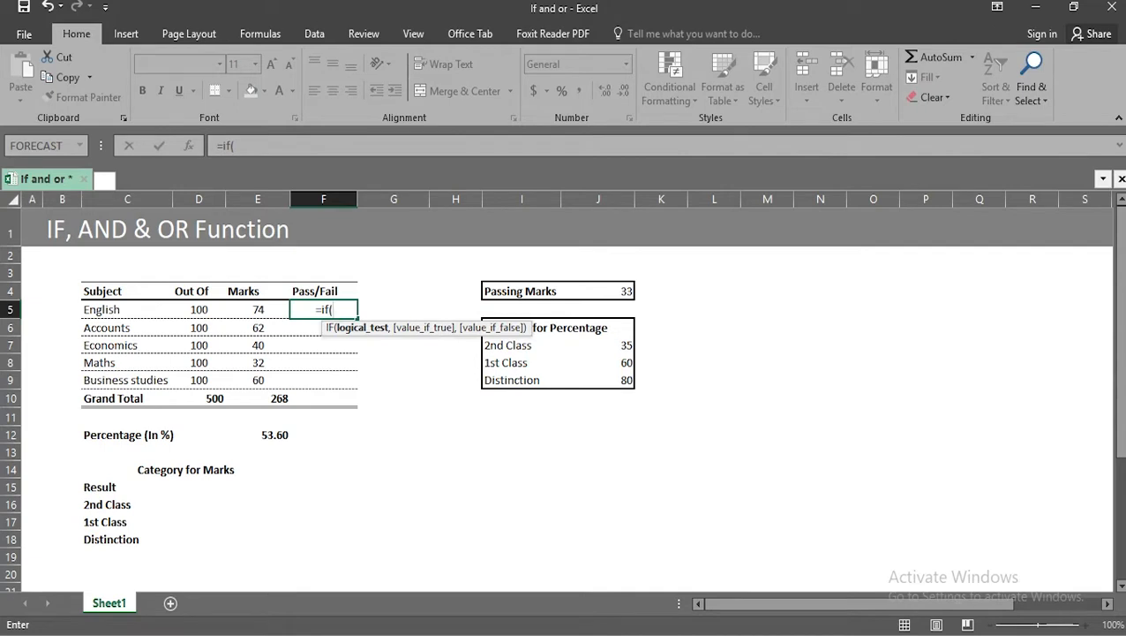
left_click(258, 309)
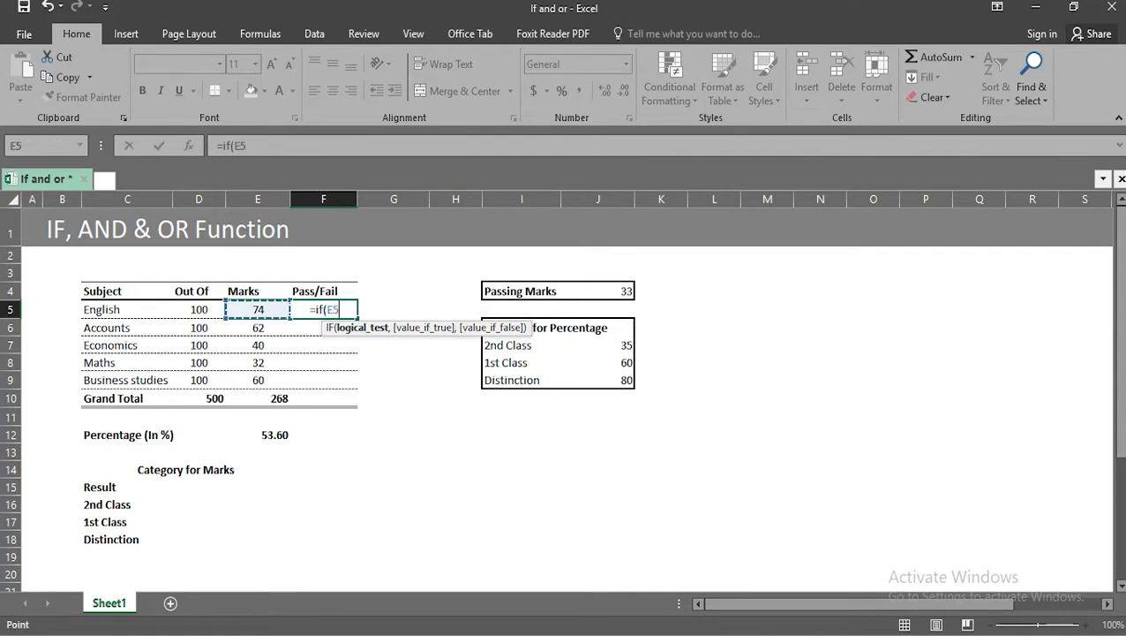
type("<")
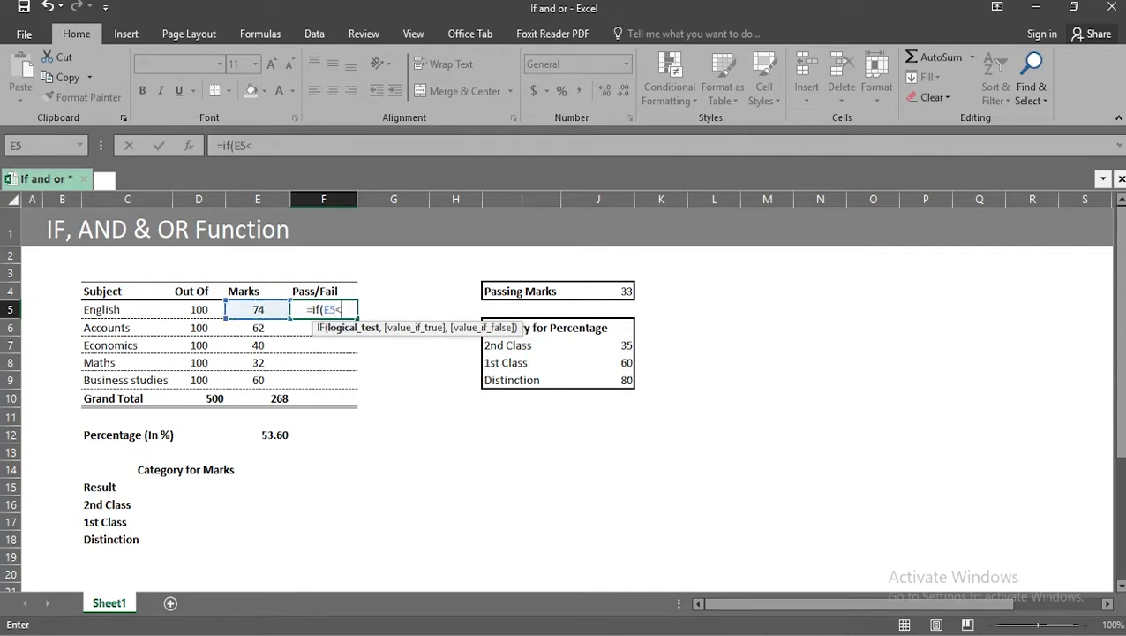
left_click(597, 290)
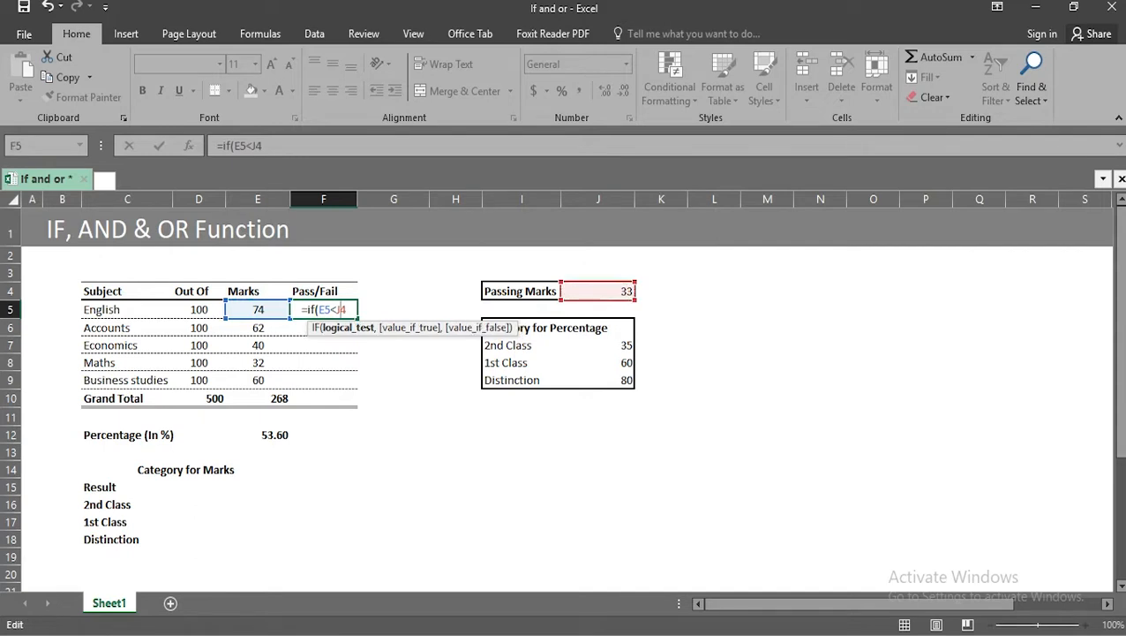
type("$J$")
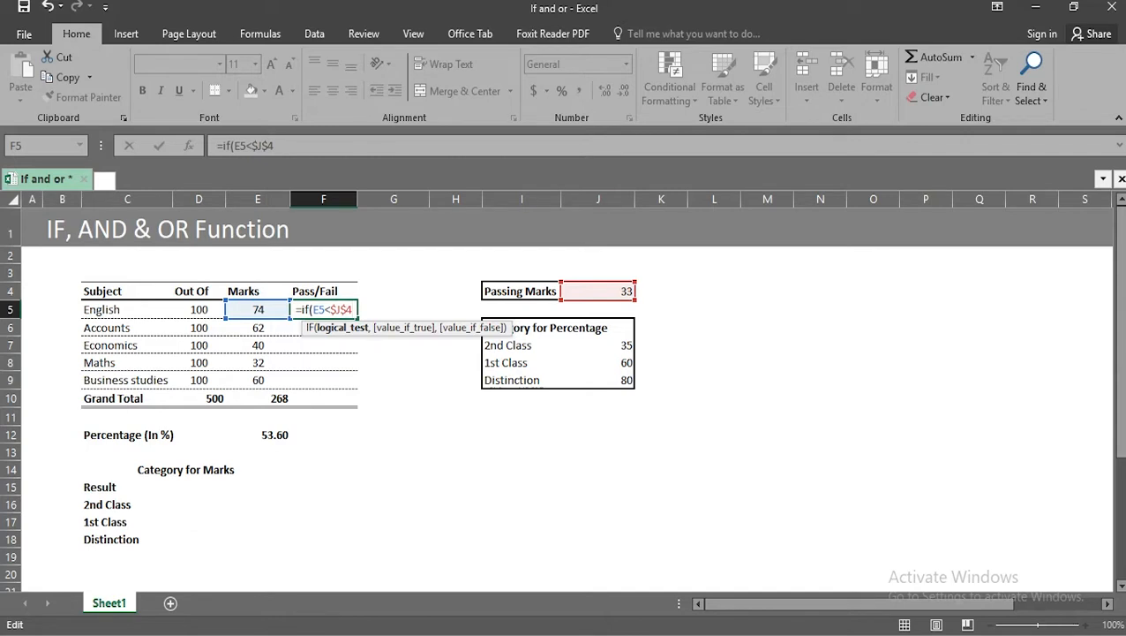
type(",")
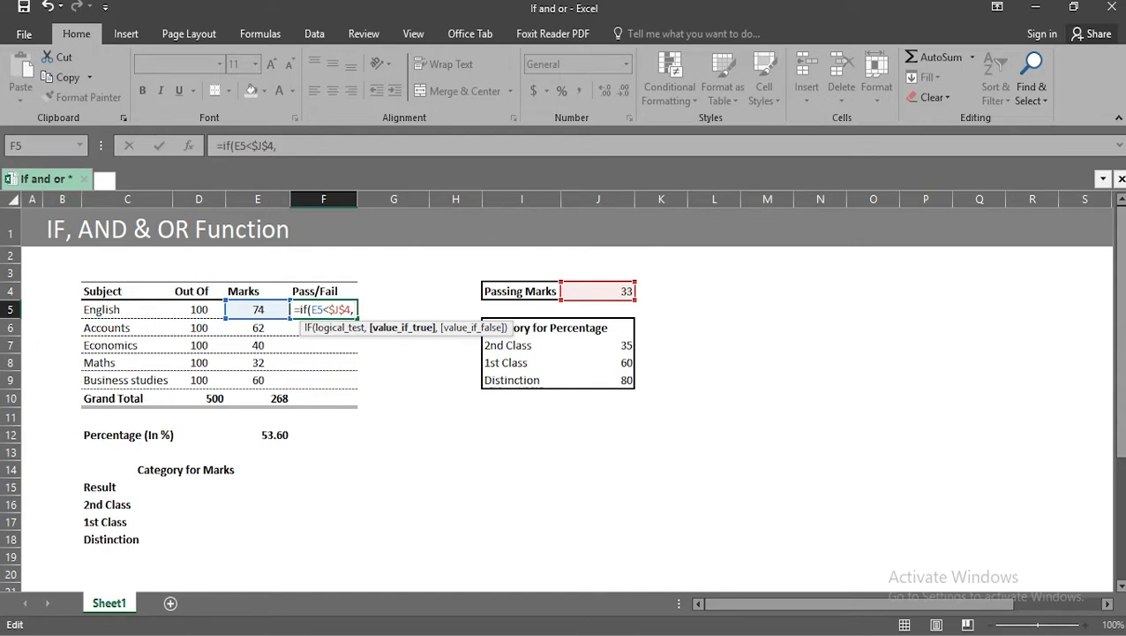
type("\"Fail")
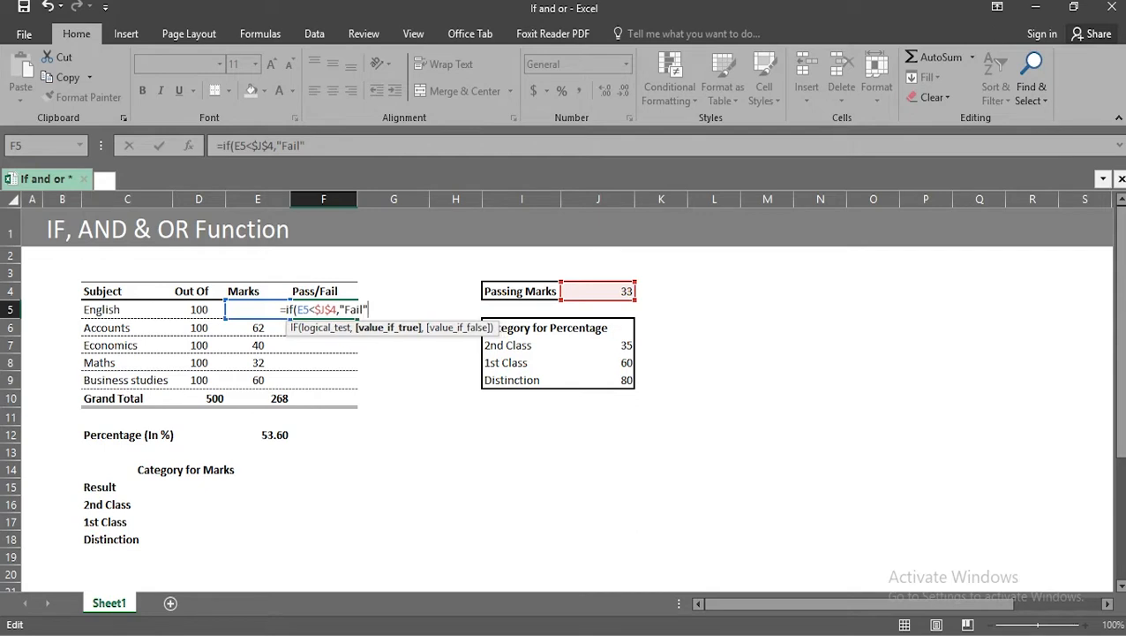
type(",")
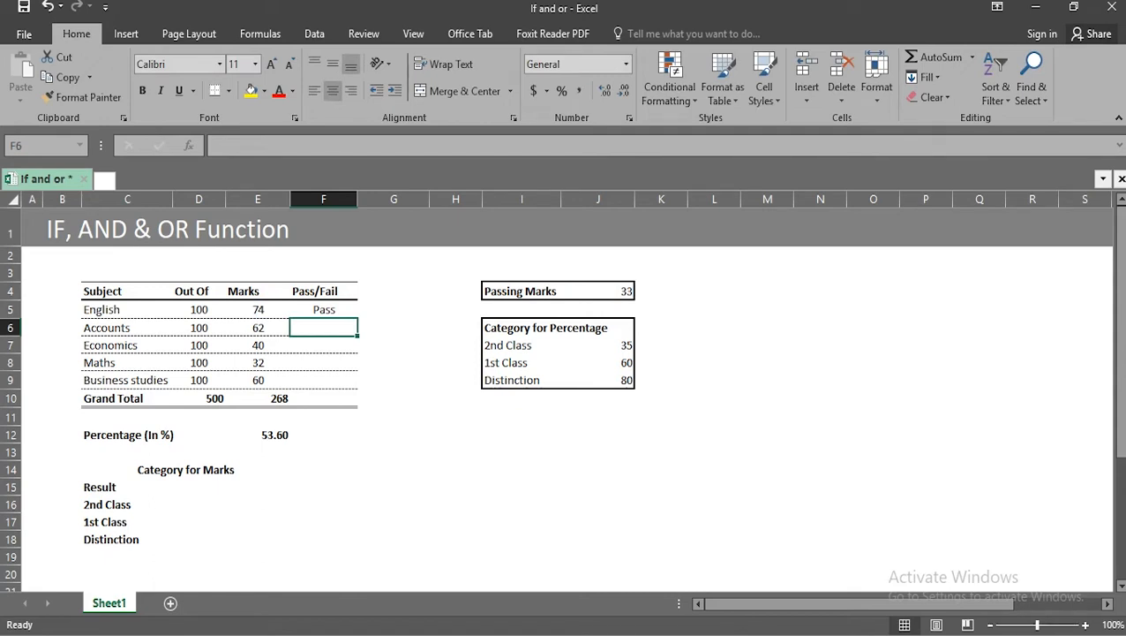
Step: Copy the Pass/Fail formula down F6:F9 and raise Maths to 33 marks so it passes
type("=IF(E5<$J$4,\"Fail\",\"Pass\")")
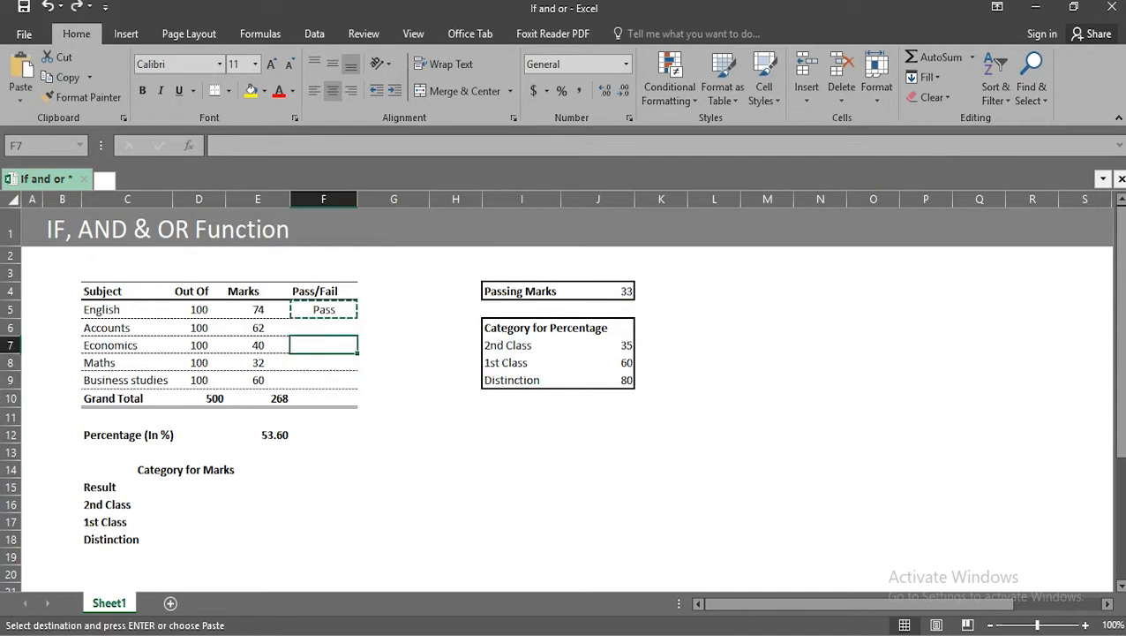
left_click_drag(323, 327, 323, 379)
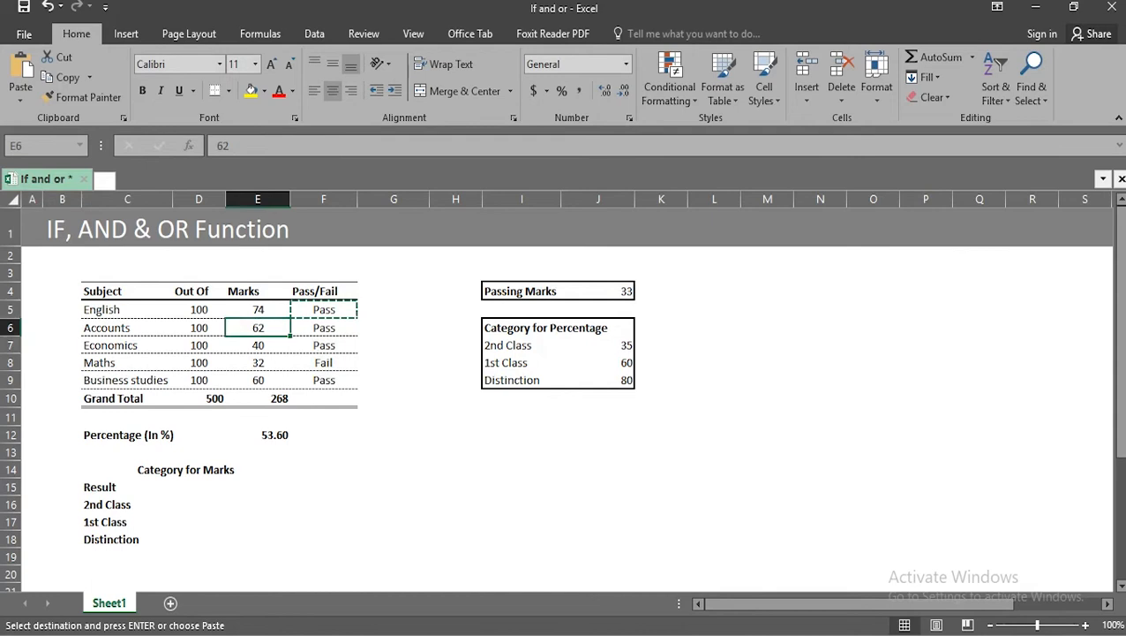
left_click(258, 362)
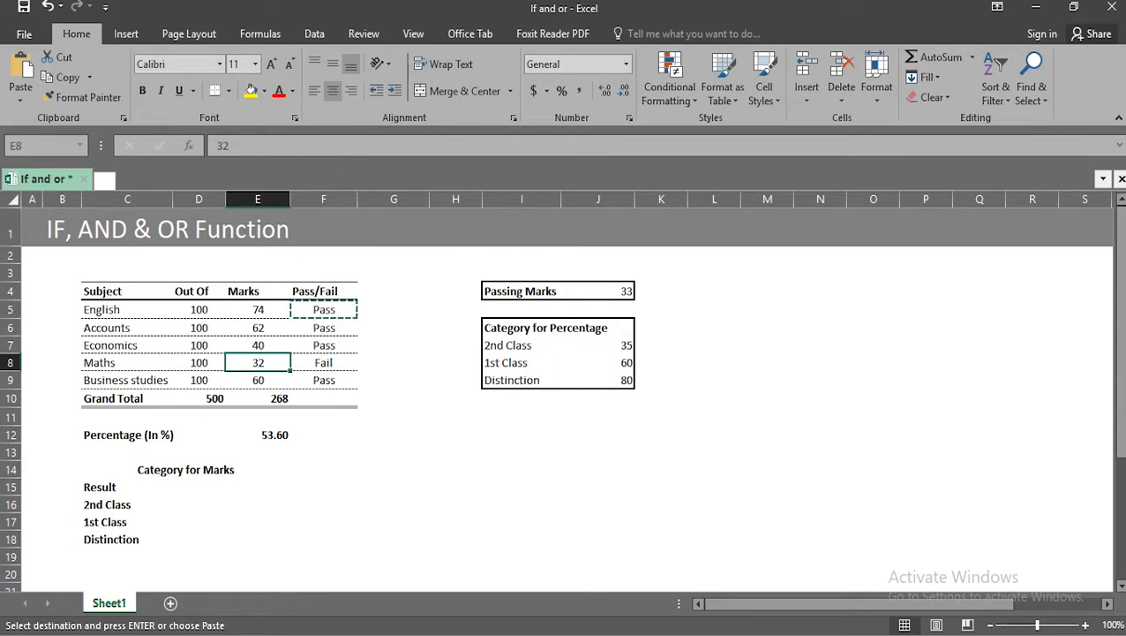
type("33")
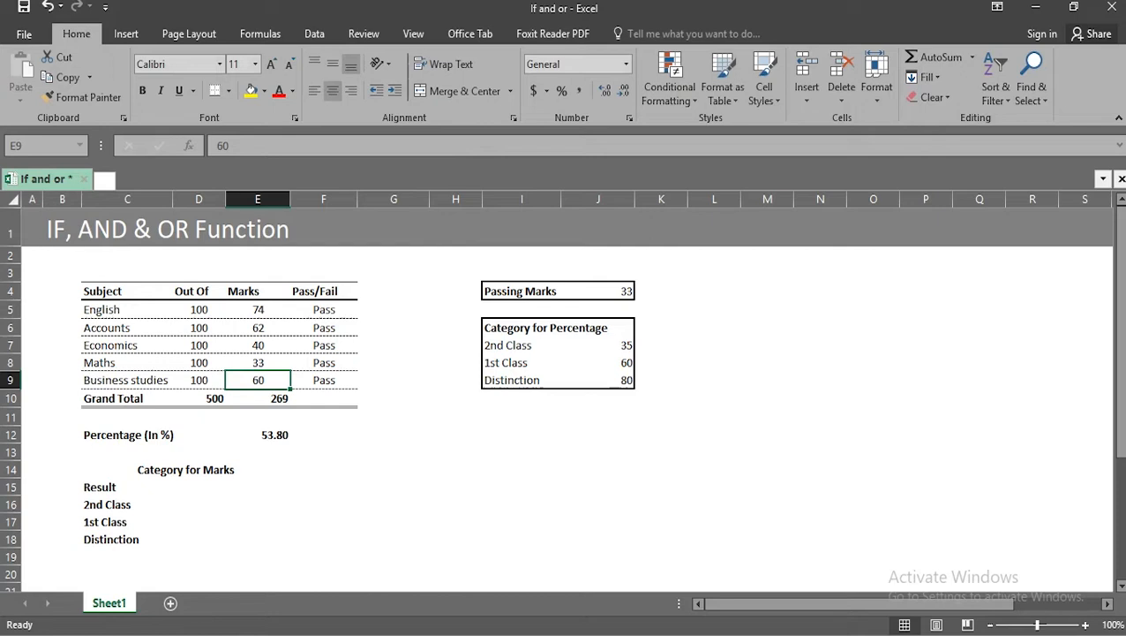
Step: Enter an OR formula in E15 checking whether any of F5:F9 equals "Fail", giving FALSE
left_click(257, 420)
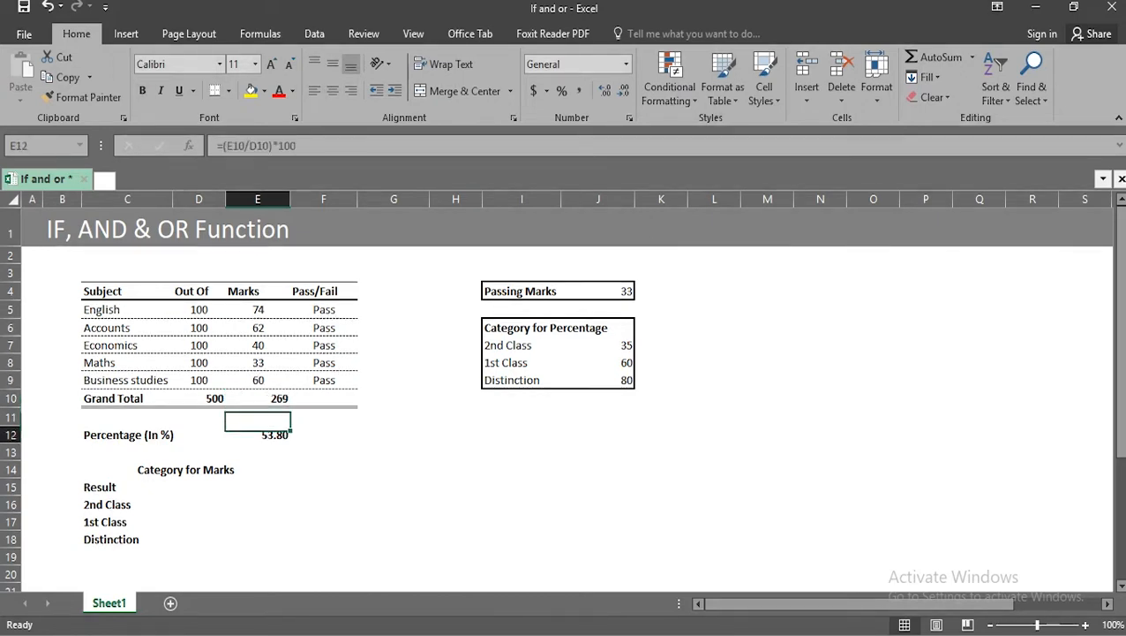
left_click(258, 487)
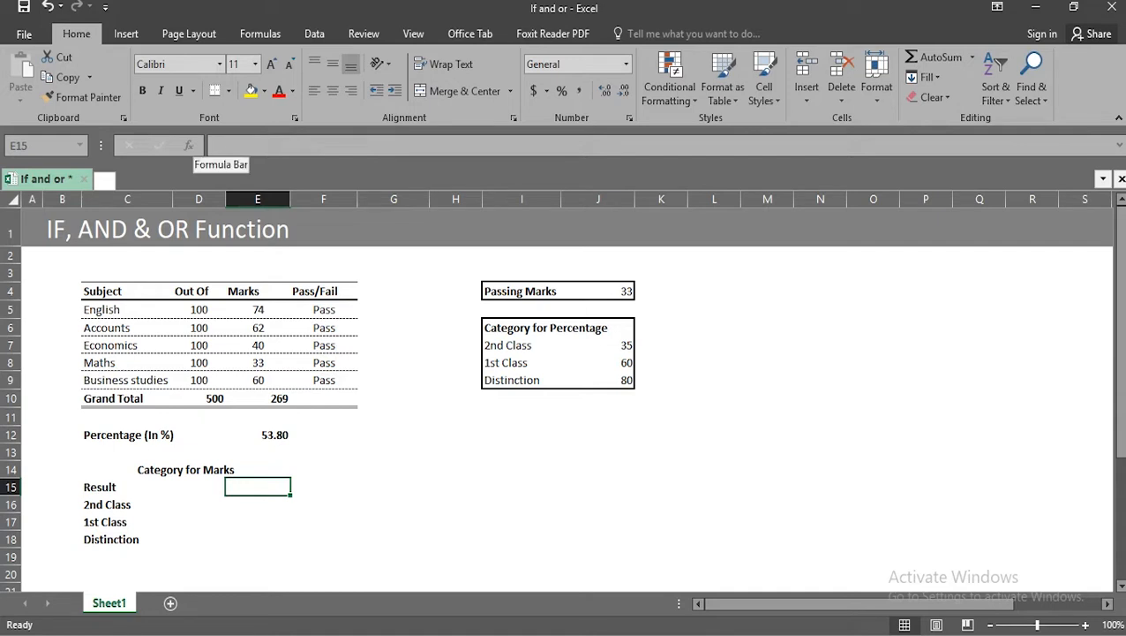
type("=or")
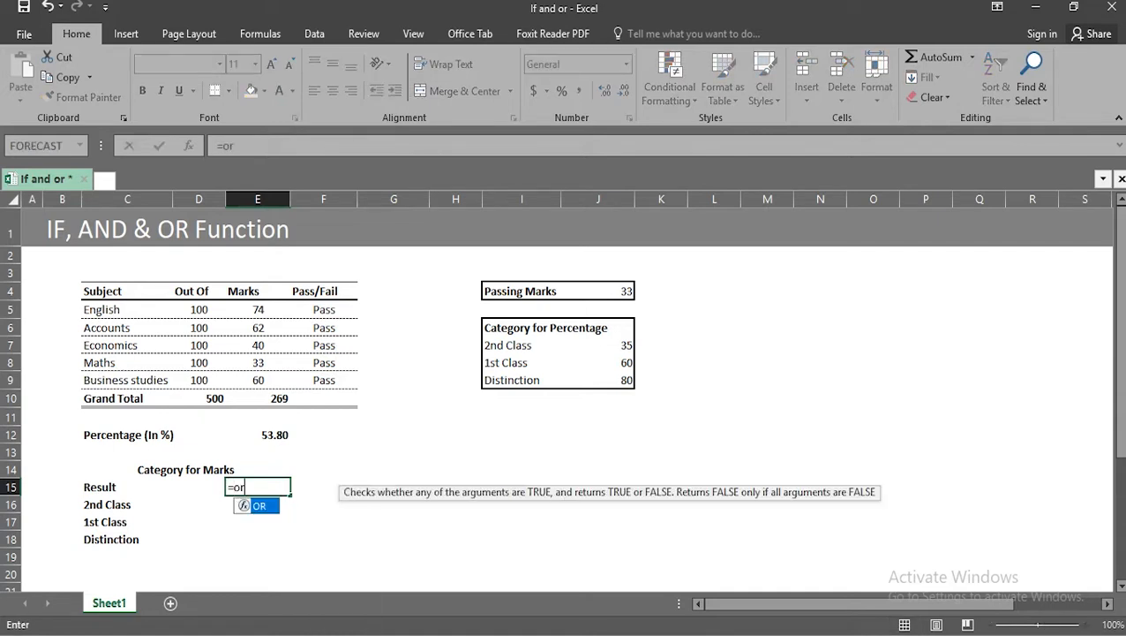
left_click(323, 309)
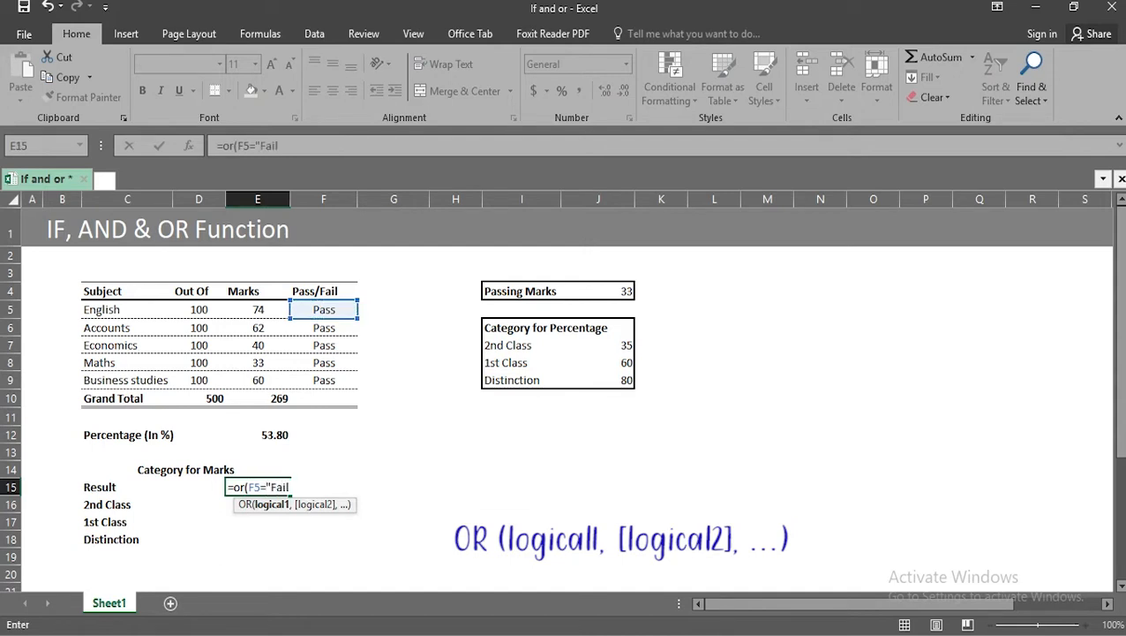
left_click(323, 327)
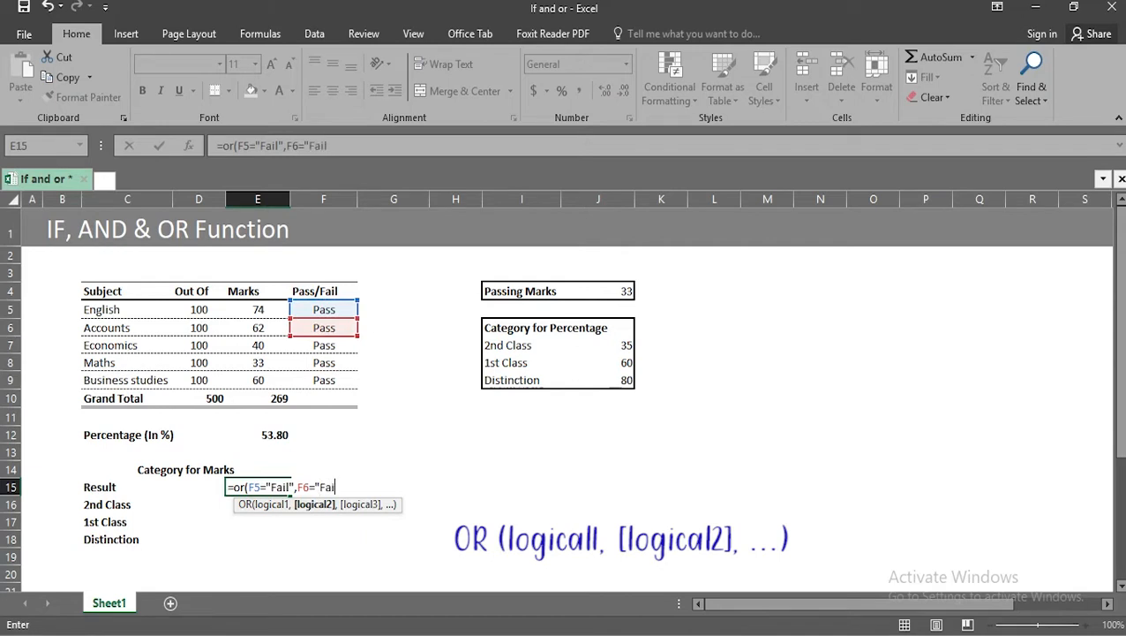
left_click(323, 345)
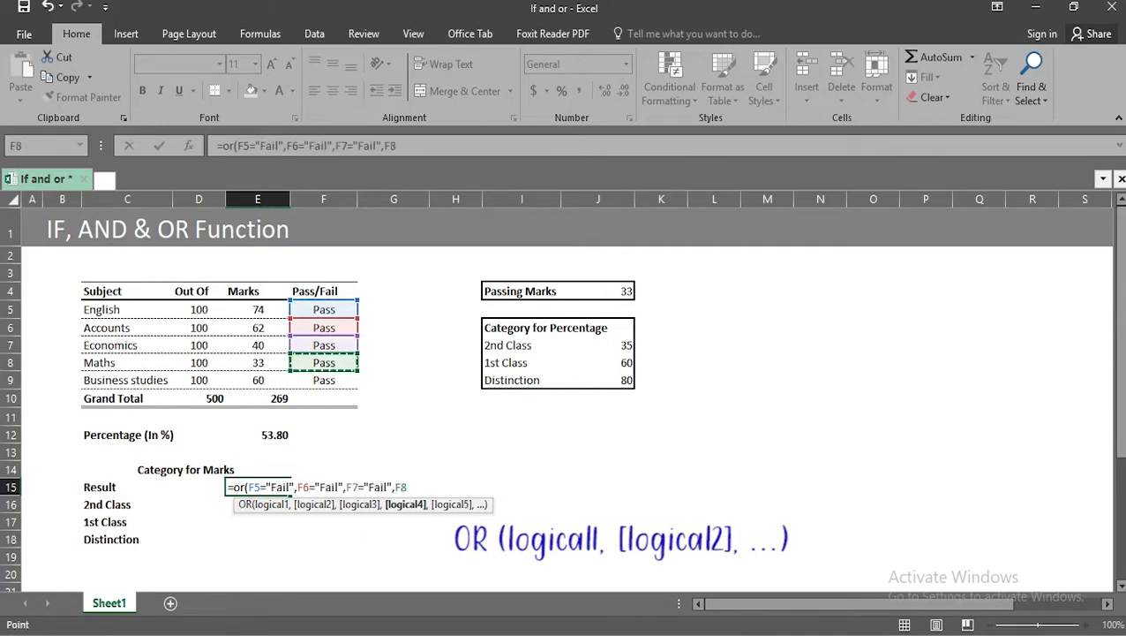
left_click(323, 379)
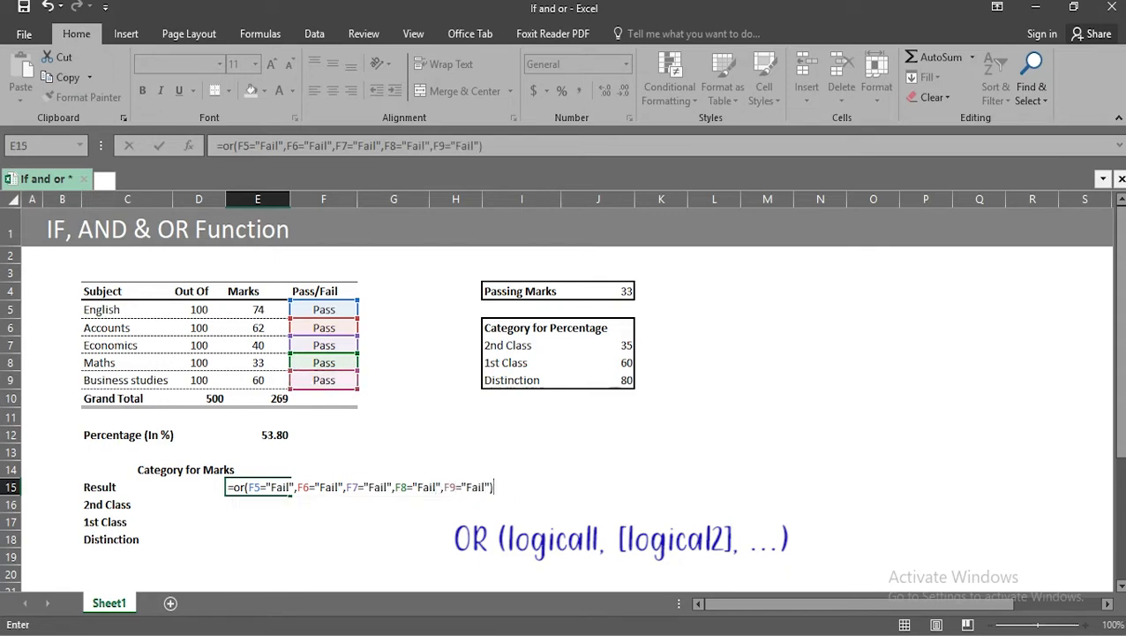
key("enter")
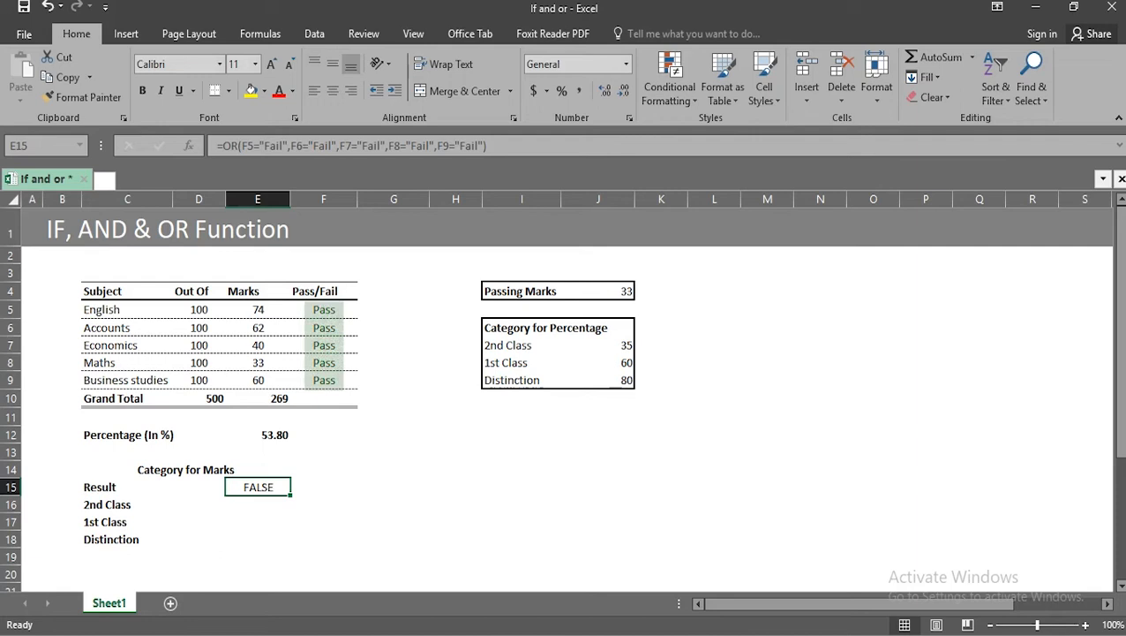
Step: Wrap the OR check in IF so E15 shows "Fail" or "Pass"; it now shows Pass
left_click(257, 505)
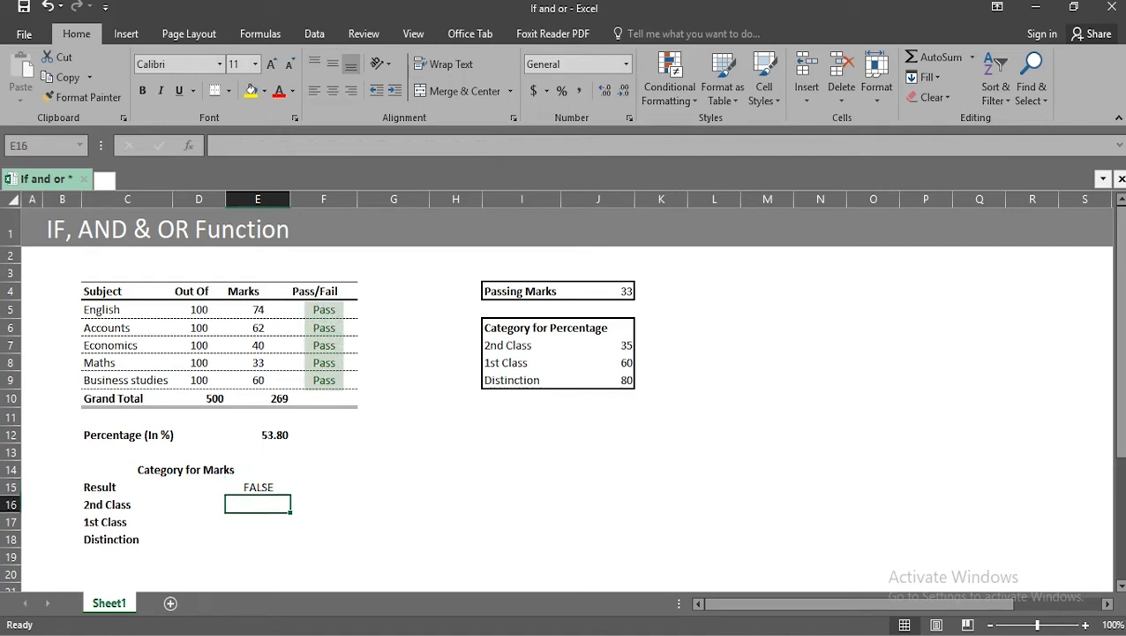
left_click(257, 362)
type("32")
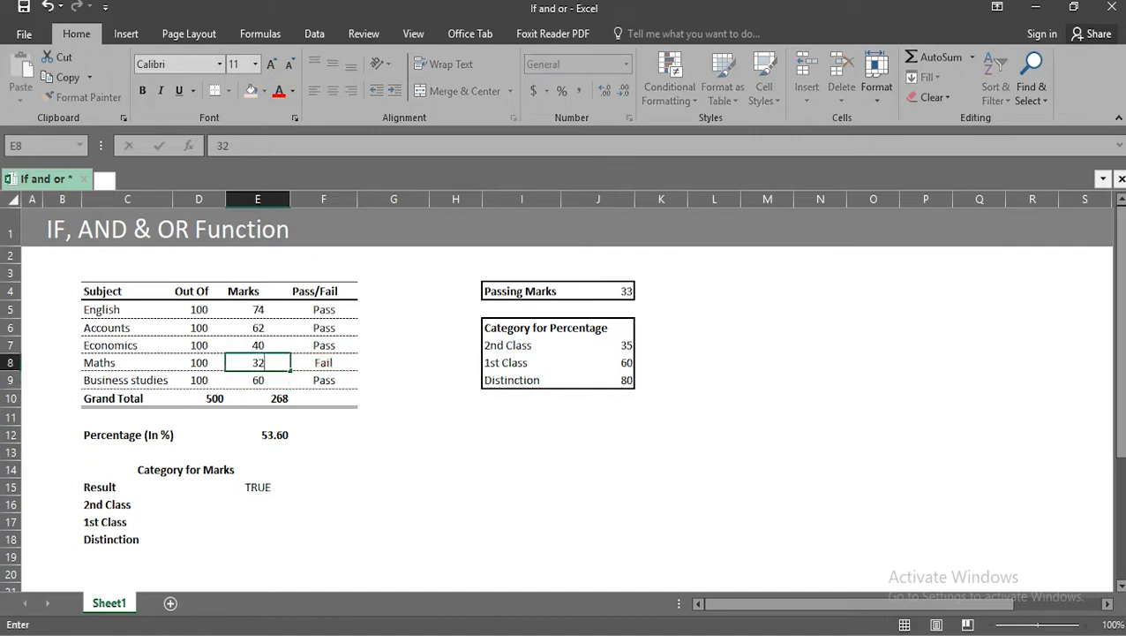
type("33")
left_click(258, 485)
type("=if(OR(F5=\"Fail\",F6=\"Fail\",F7=\"Fail\",F8=\"Fail\",F9=\"Fail")
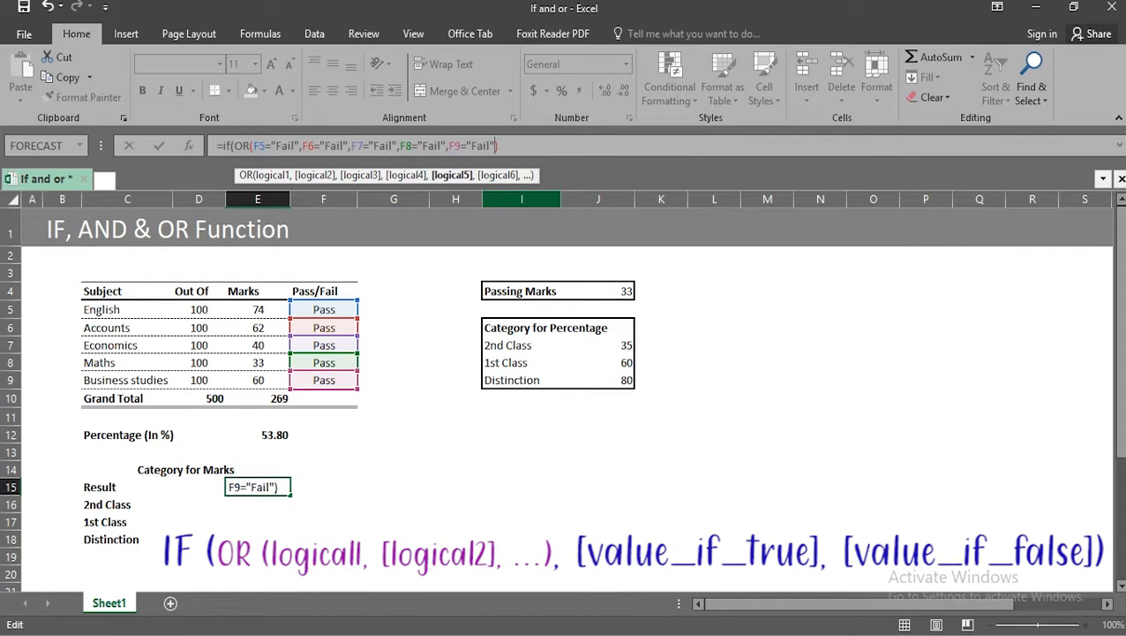
type("),\"Fail\",\"P")
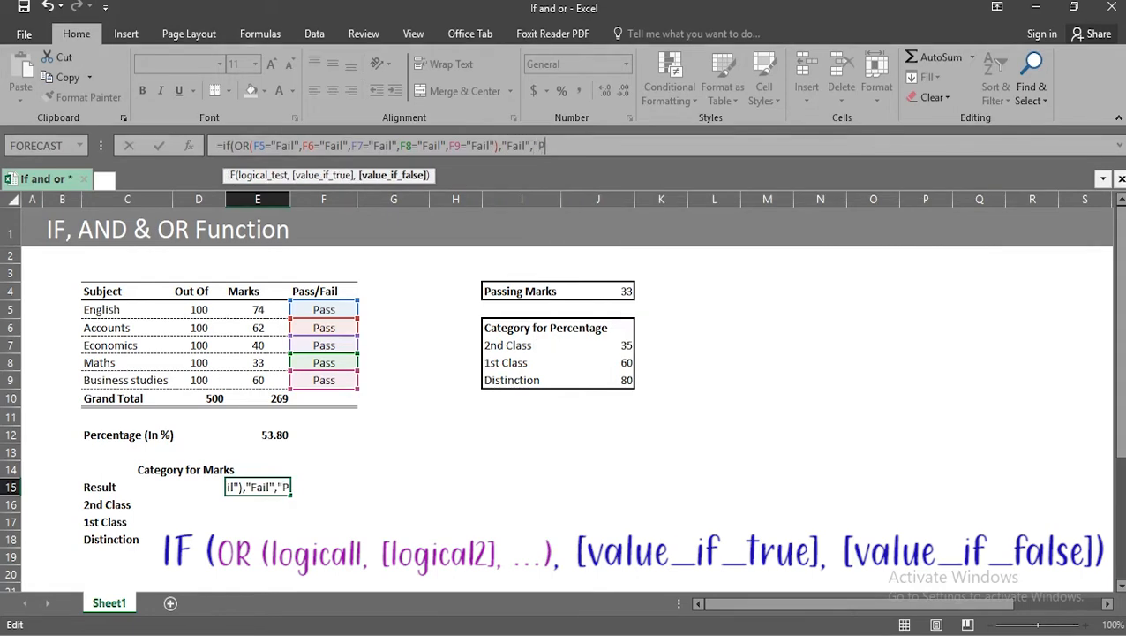
key("Enter")
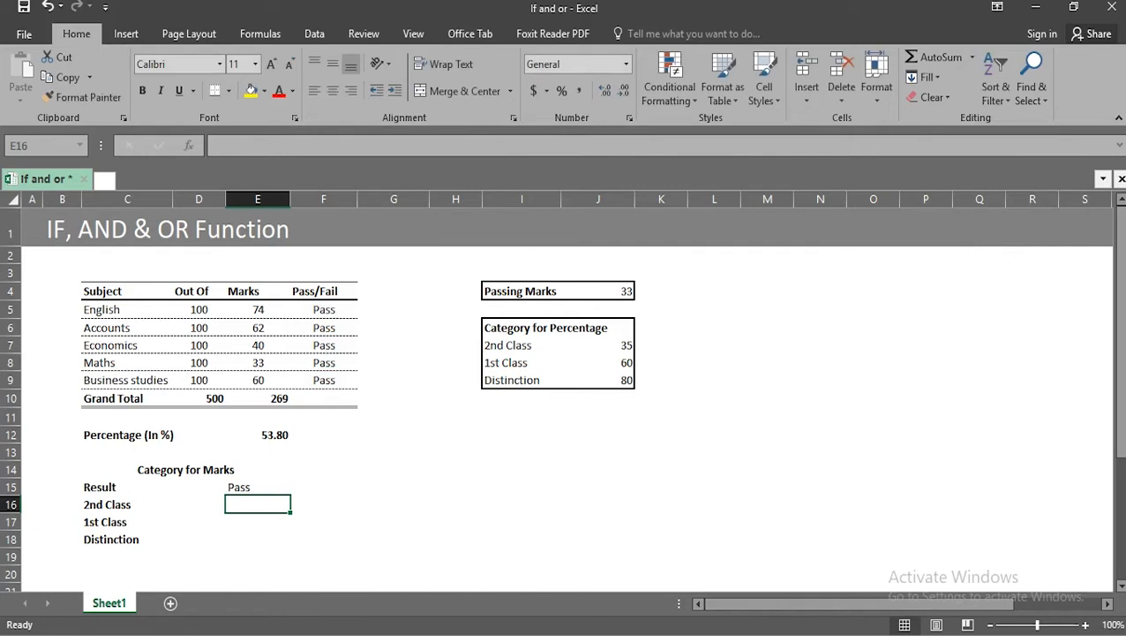
type("32")
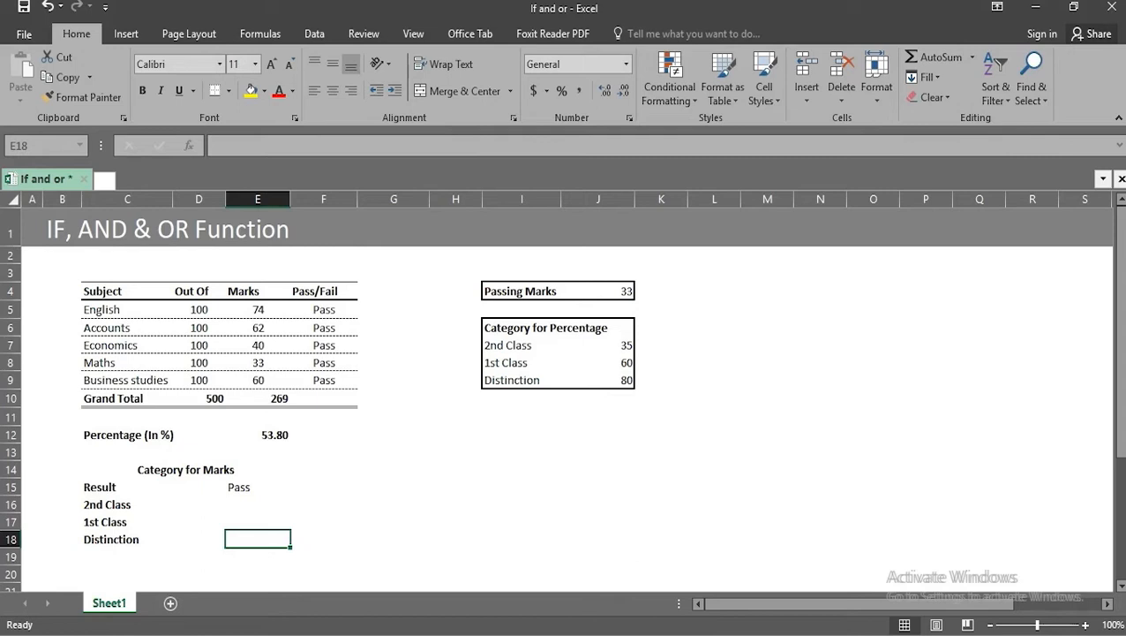
Step: Enter =AND(E12>=J9,E12<=100) in the Distinction cell, showing FALSE
type("=and(")
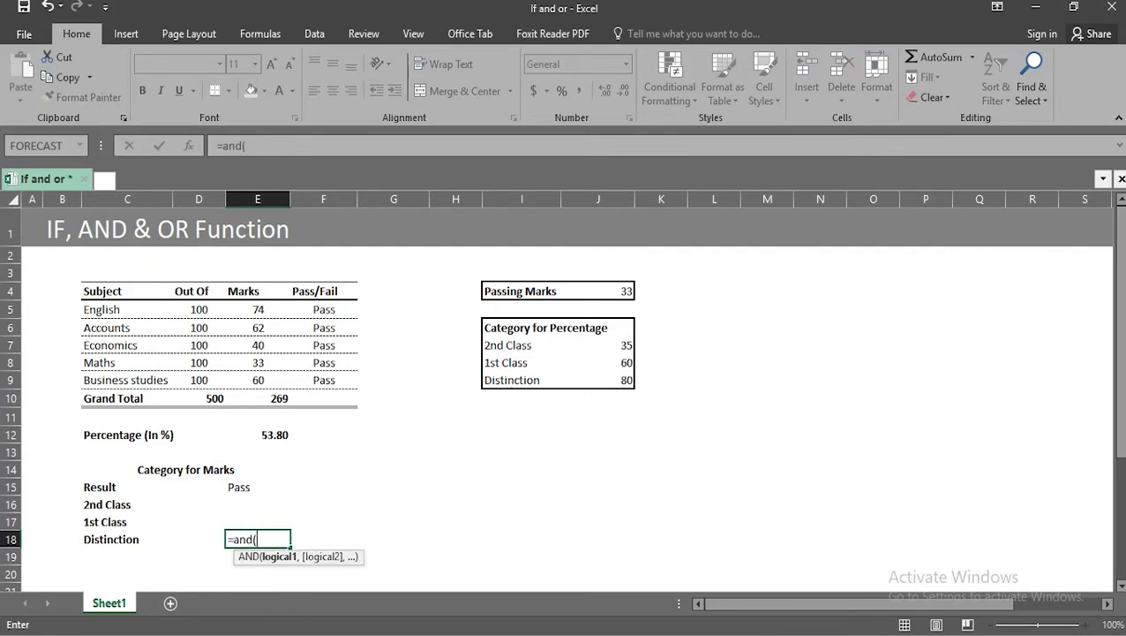
left_click(258, 434)
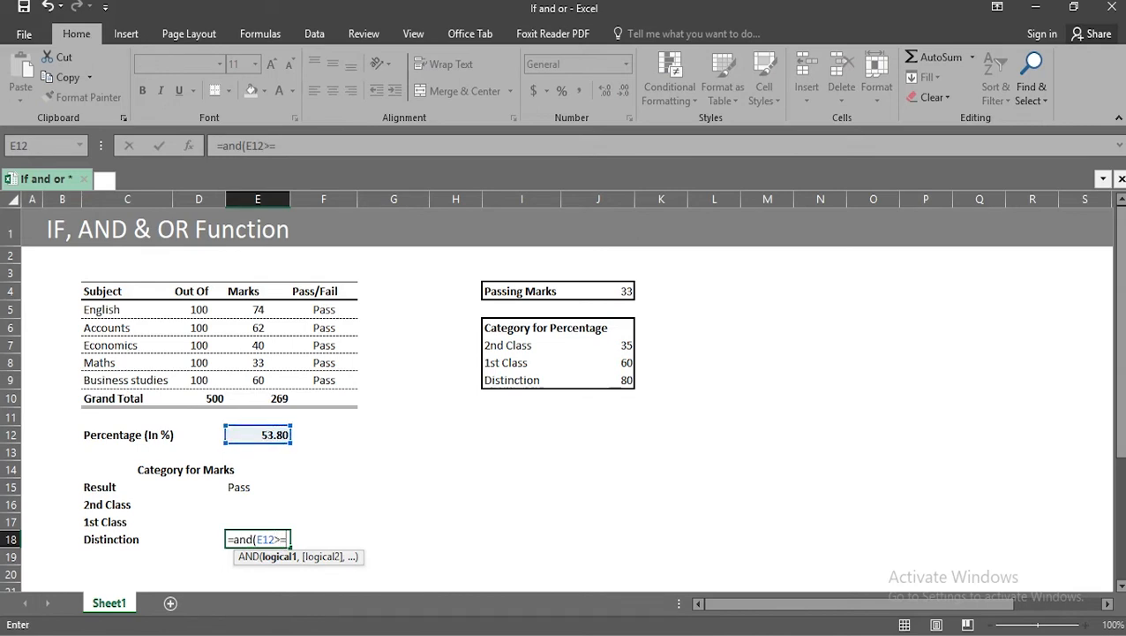
left_click(597, 379)
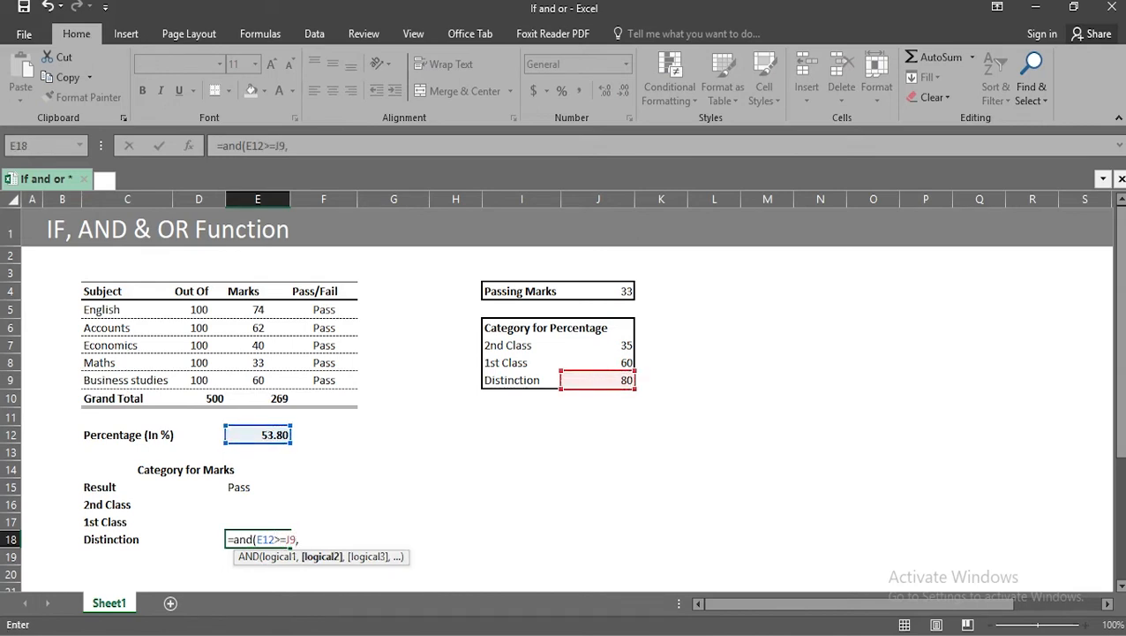
left_click(258, 435)
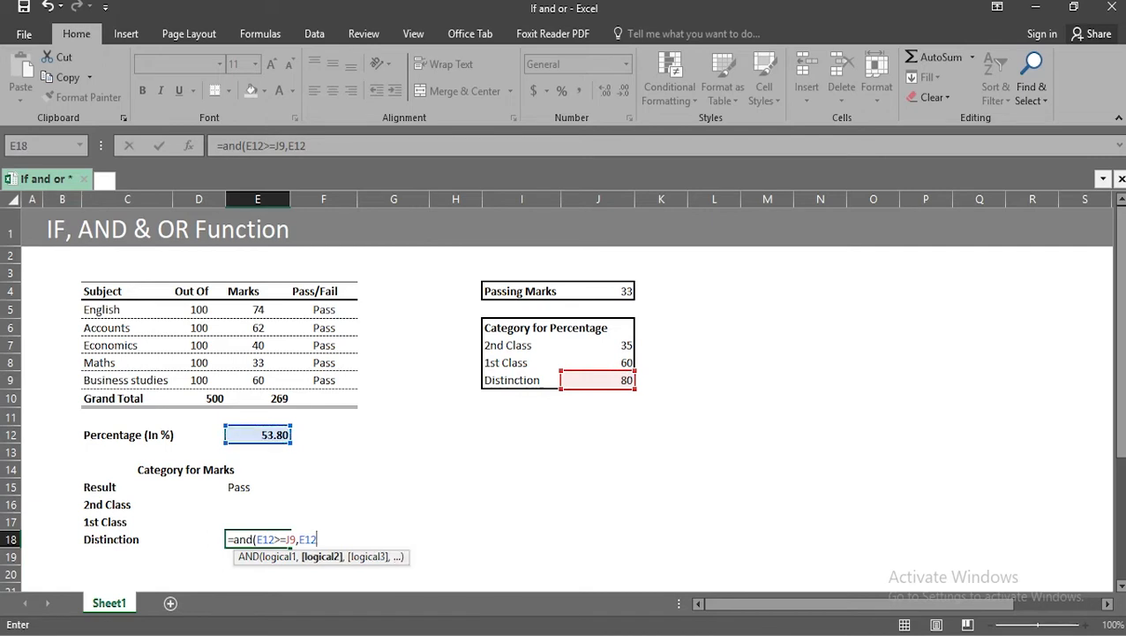
type("<=")
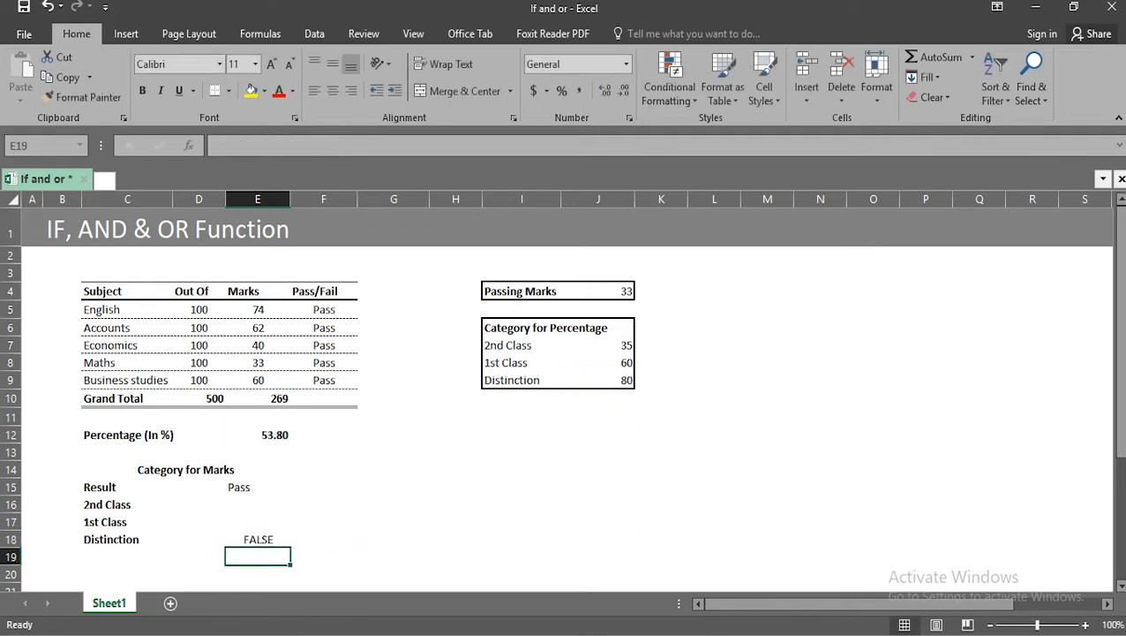
left_click(257, 523)
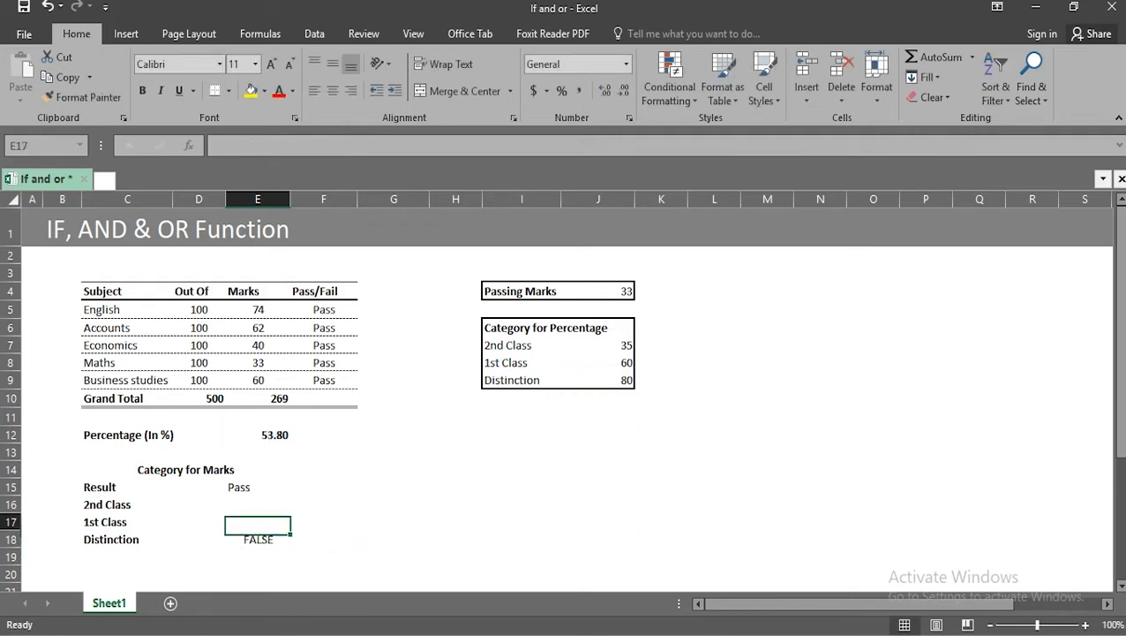
Step: Enter =AND(E12>=J8,E12<J9) in the 1st Class cell, showing FALSE
type("=")
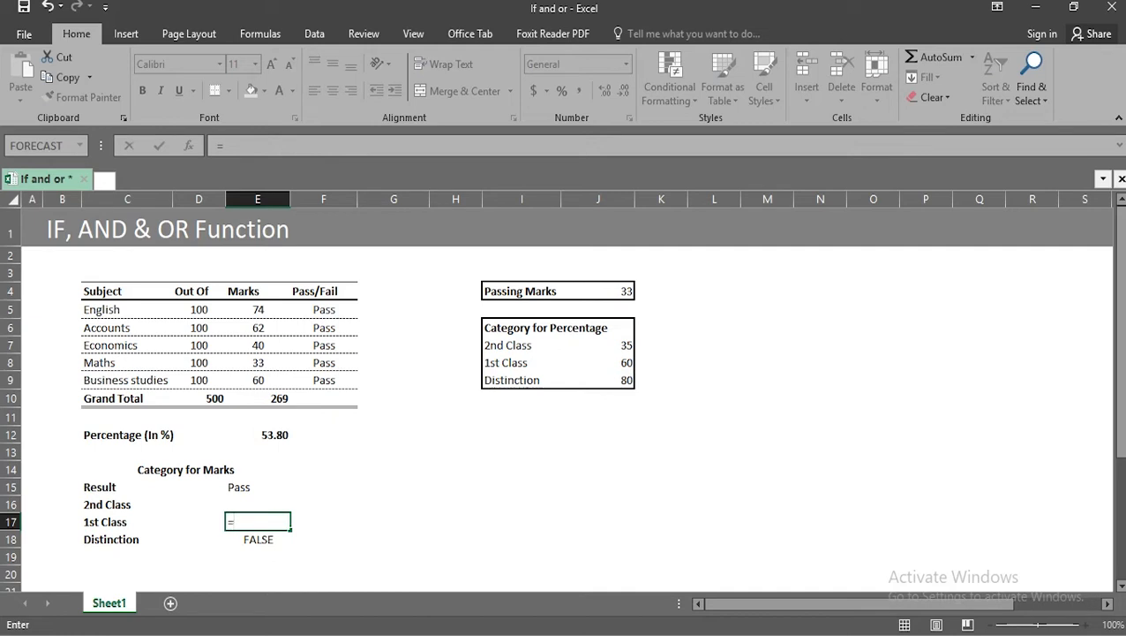
type("=and(")
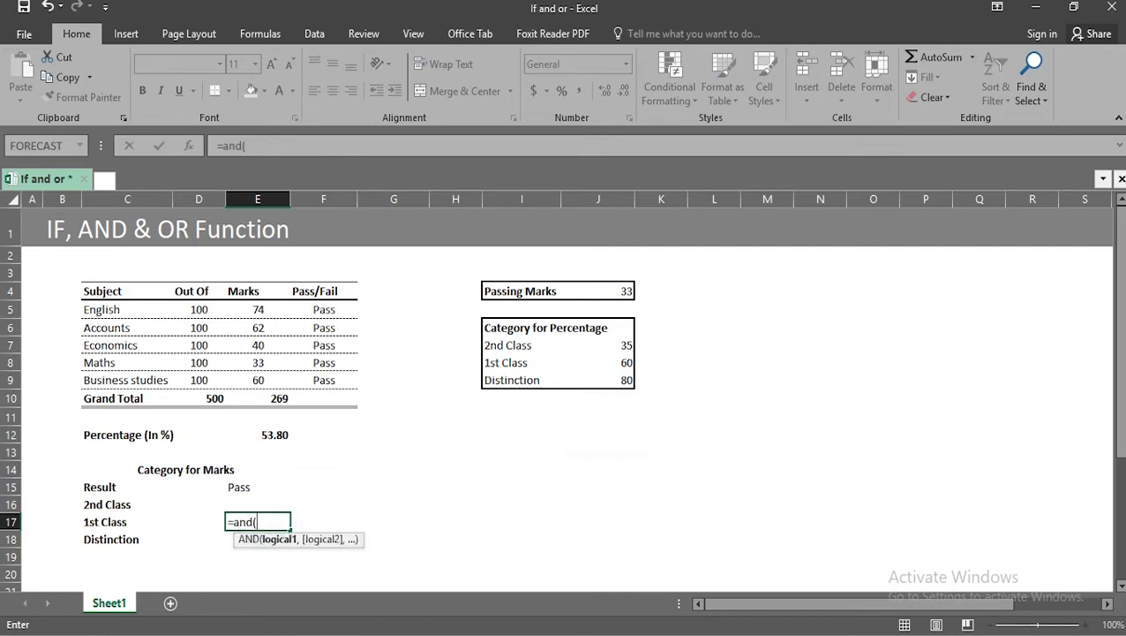
left_click(258, 434)
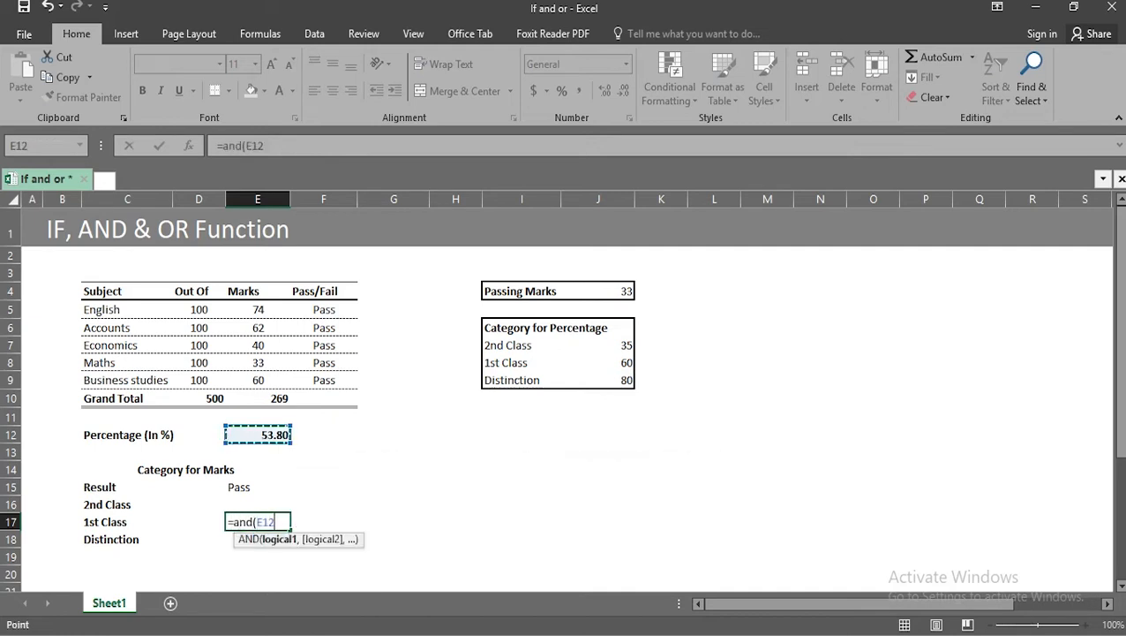
type(">=J8,")
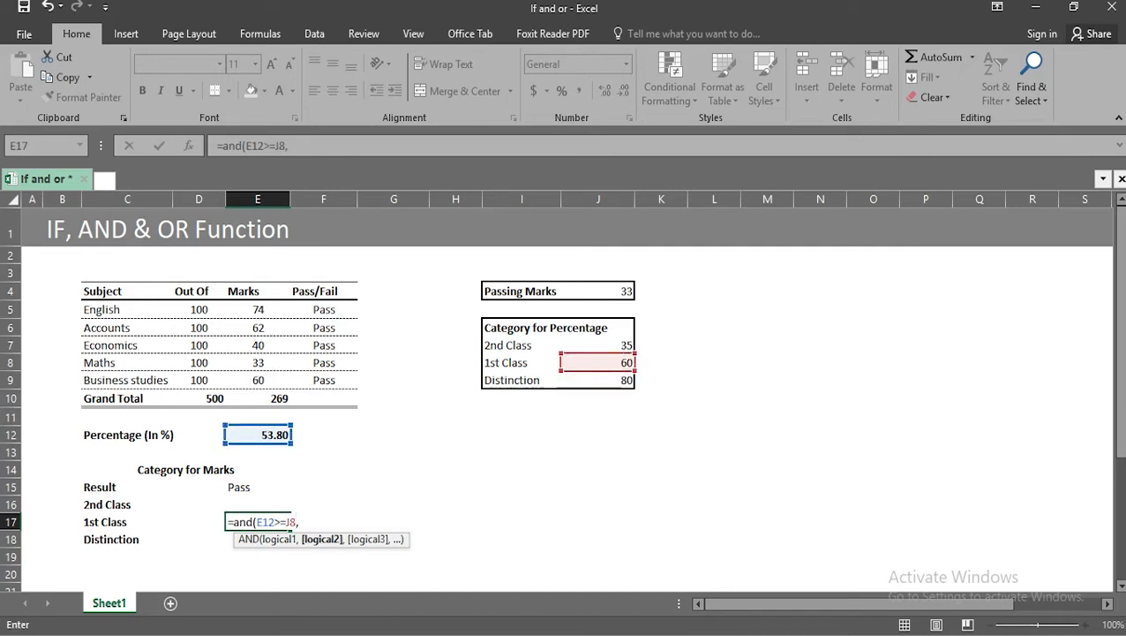
left_click(258, 435)
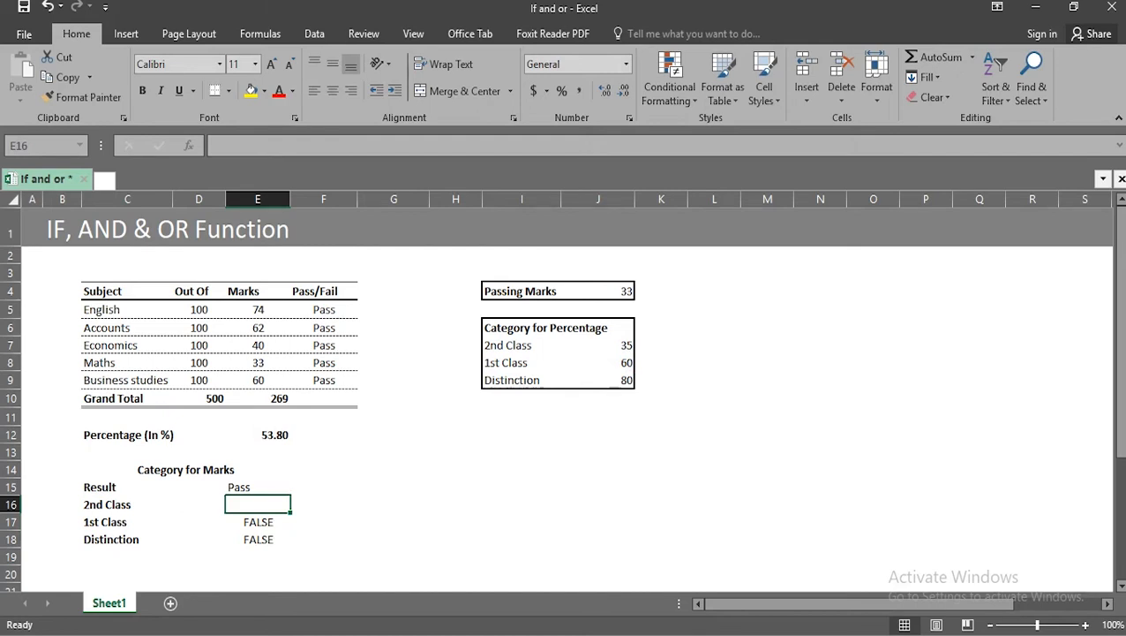
type("=a")
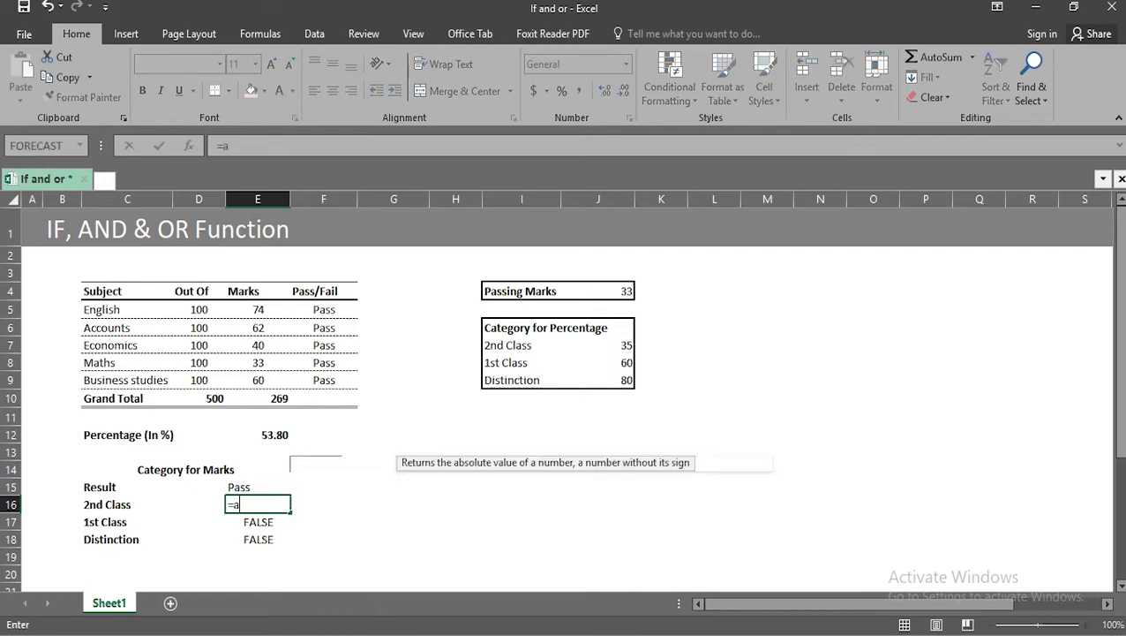
Step: Build =AND(E12>=J7,E12<J8) in the 2nd Class cell against the 35 mark
left_click(257, 434)
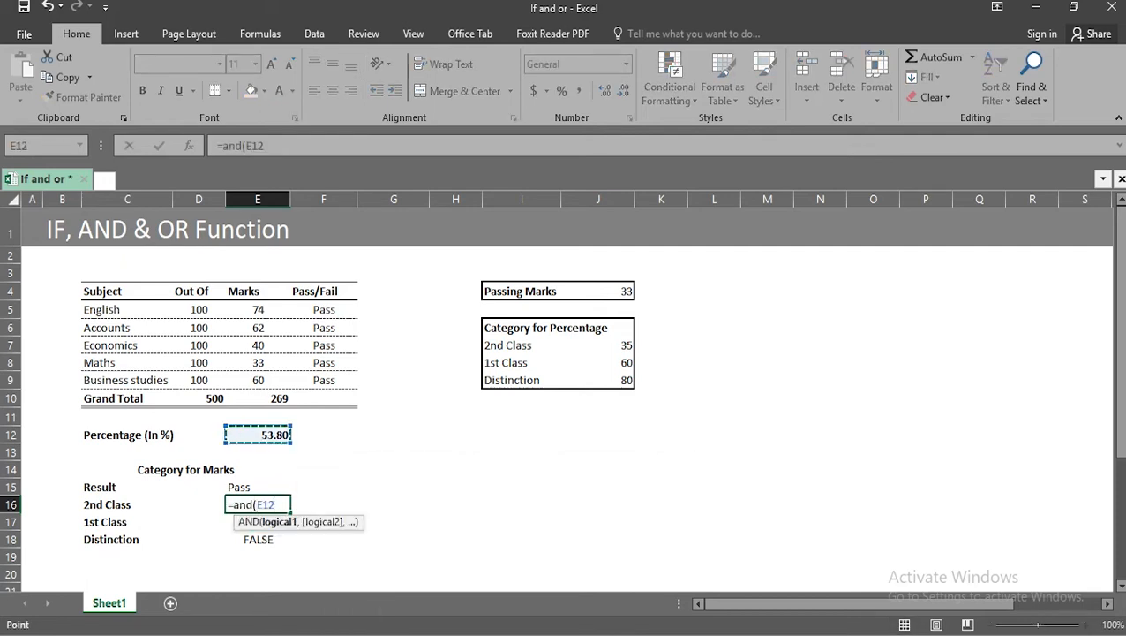
left_click(596, 344)
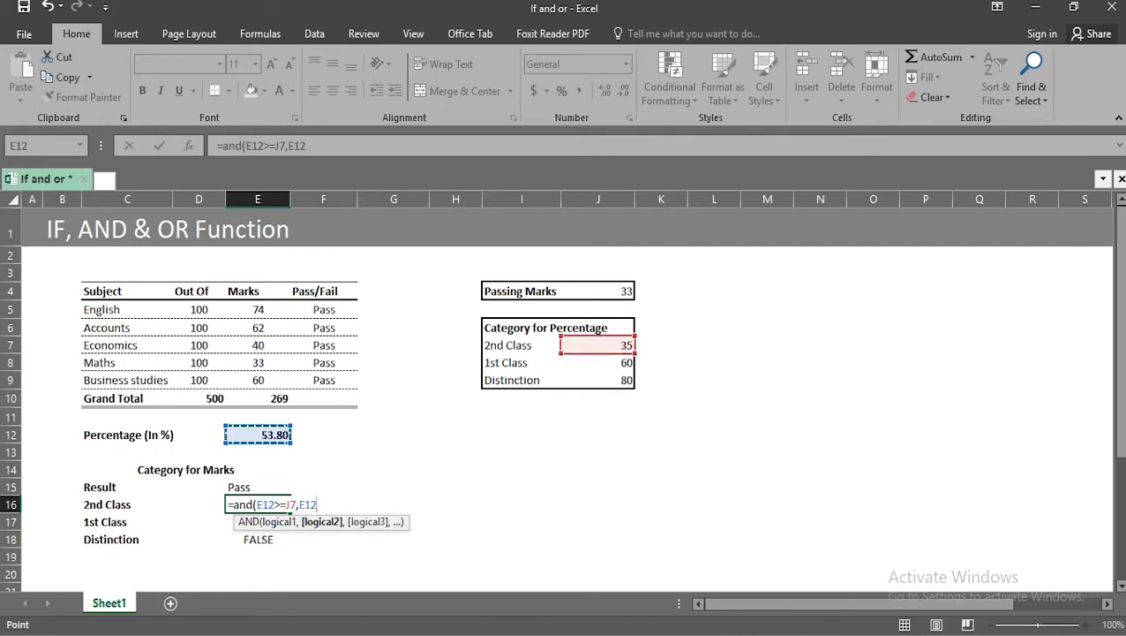
type("<J8)")
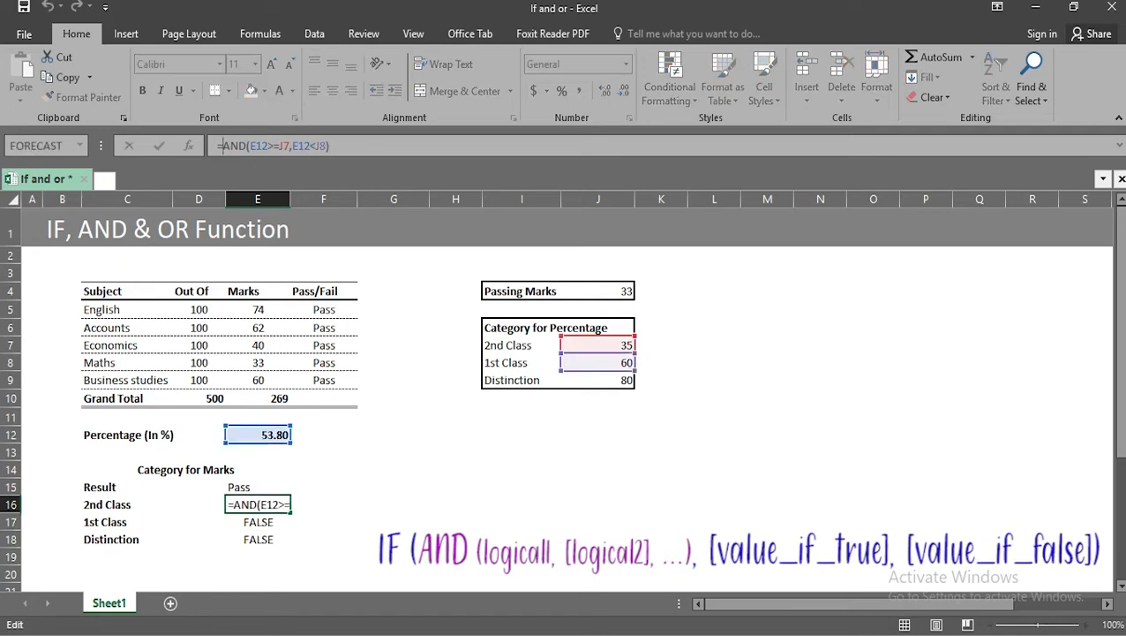
Step: Wrap the AND tests in IF returning the class label (I7, I9) or "-", committing the Distinction formula
type("if(")
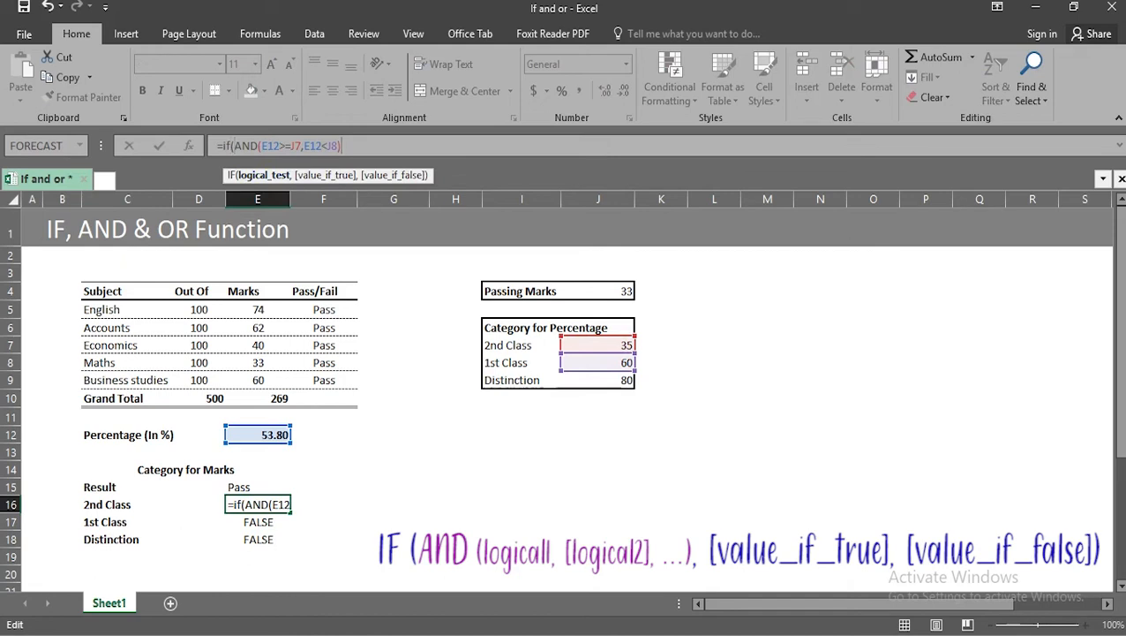
type(",I7,")
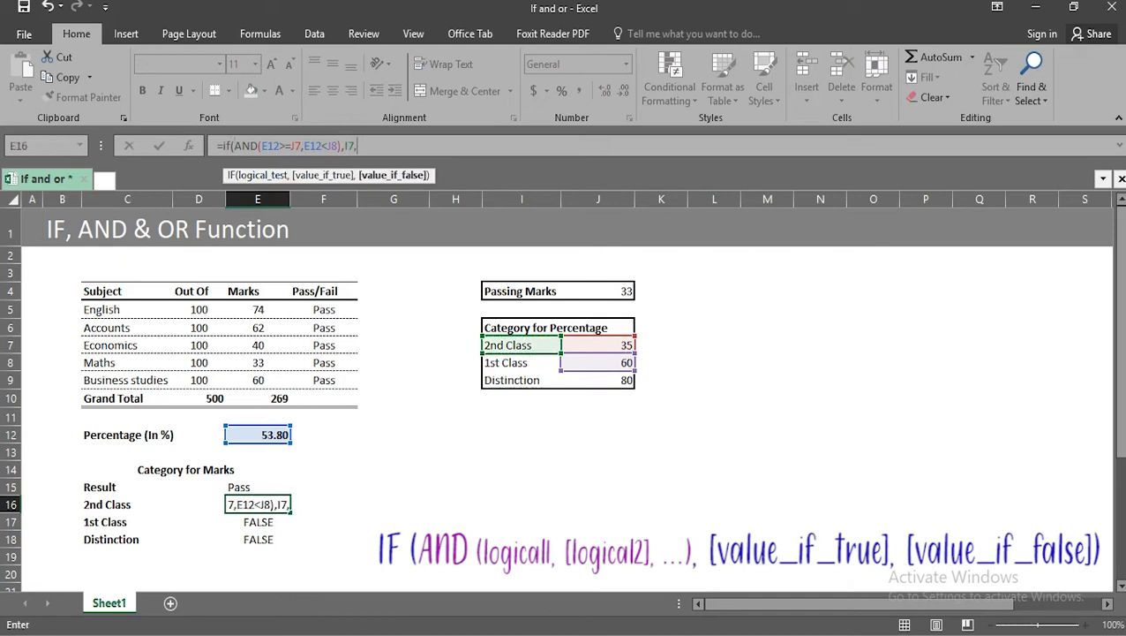
type("\"-\")")
left_click(257, 538)
type("=if(AND(E12>=J9,E12<=100),")
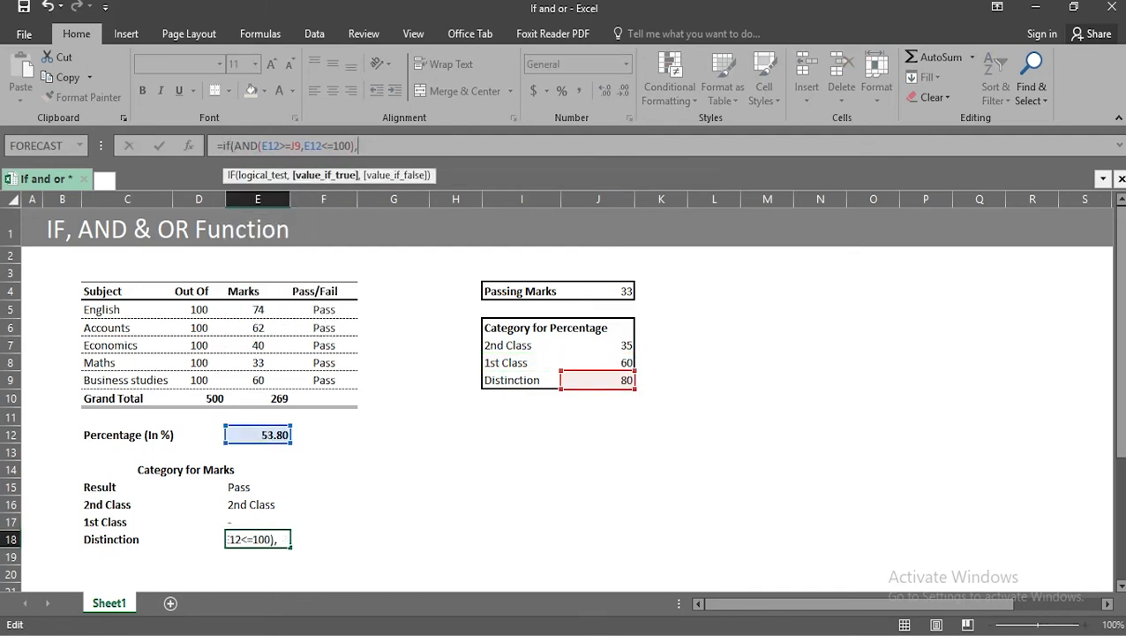
left_click(520, 379)
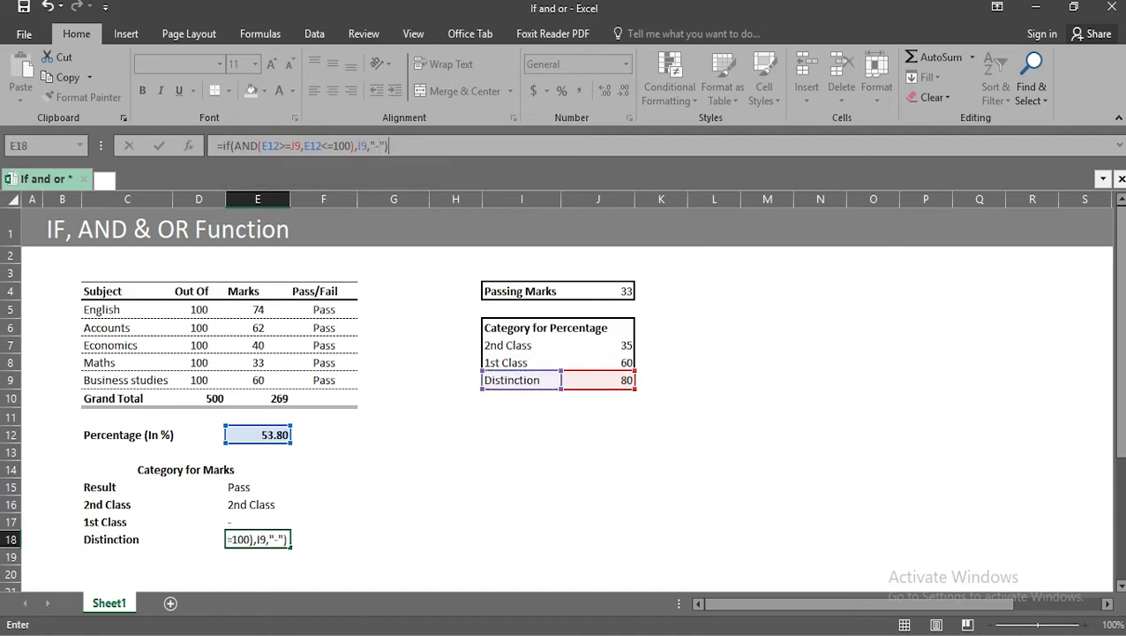
key("enter")
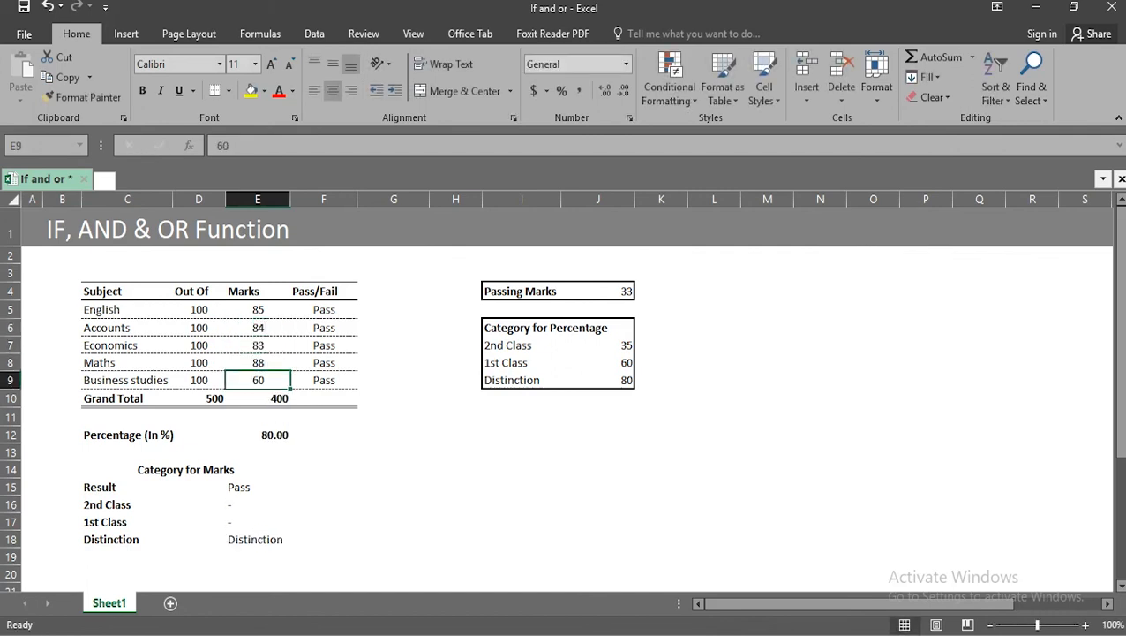
Step: Retype Business studies marks as 89 so the percentage reaches 80.00 and Distinction shows
type("89")
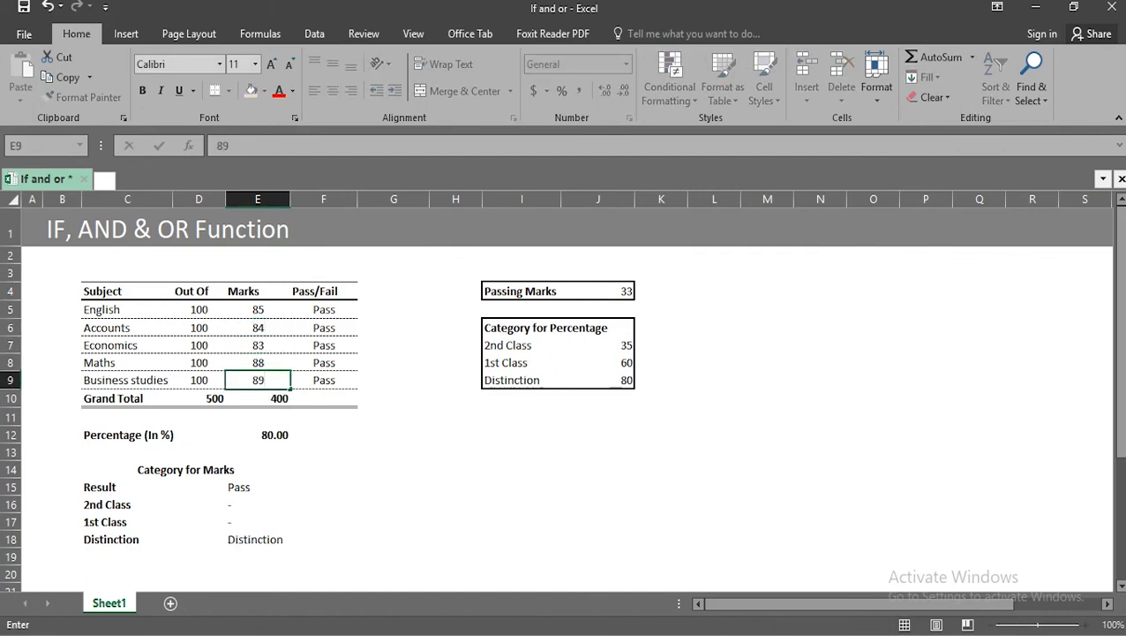